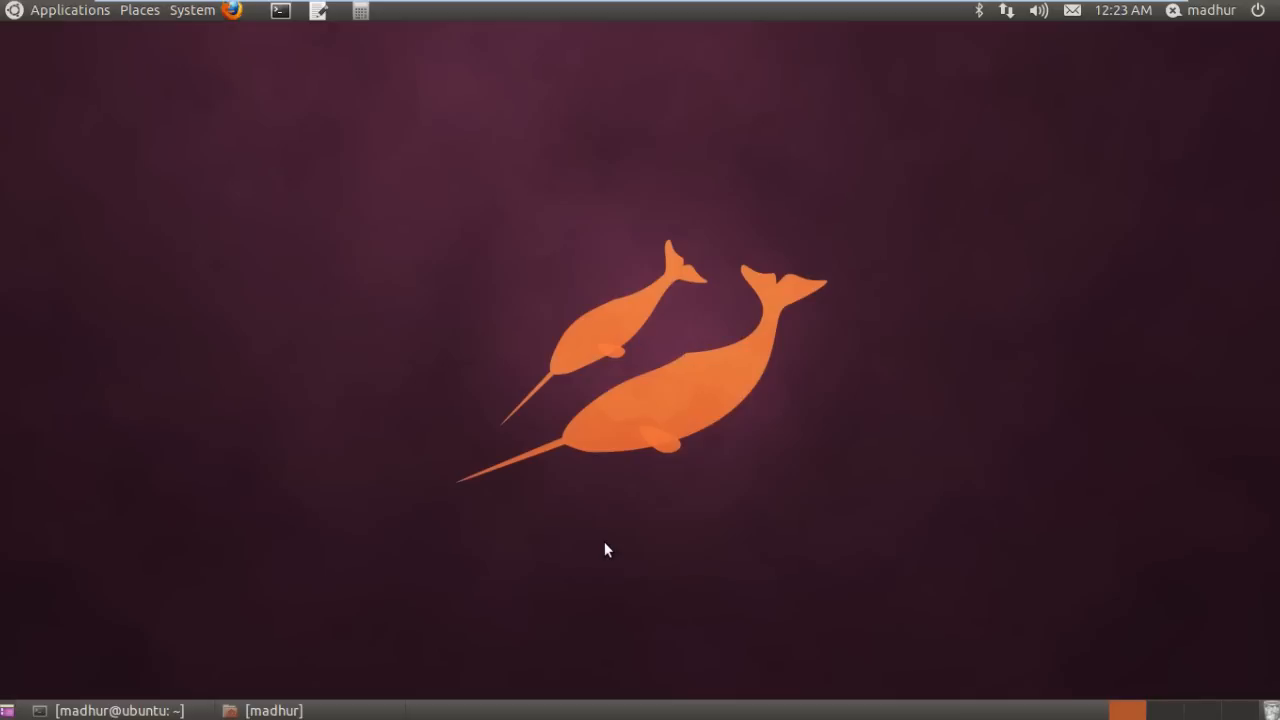
mouse_move(406, 552)
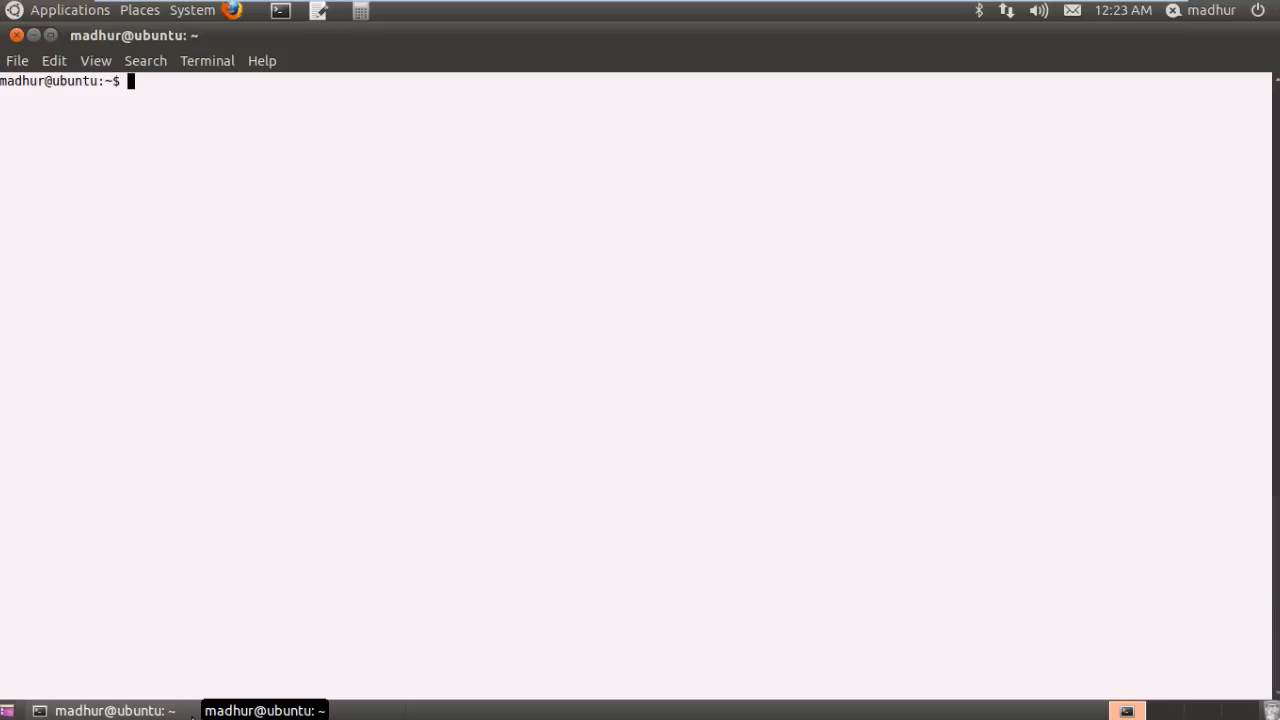
Run touch test1 test2 test3 to create three empty files in the home folder
text(touch)
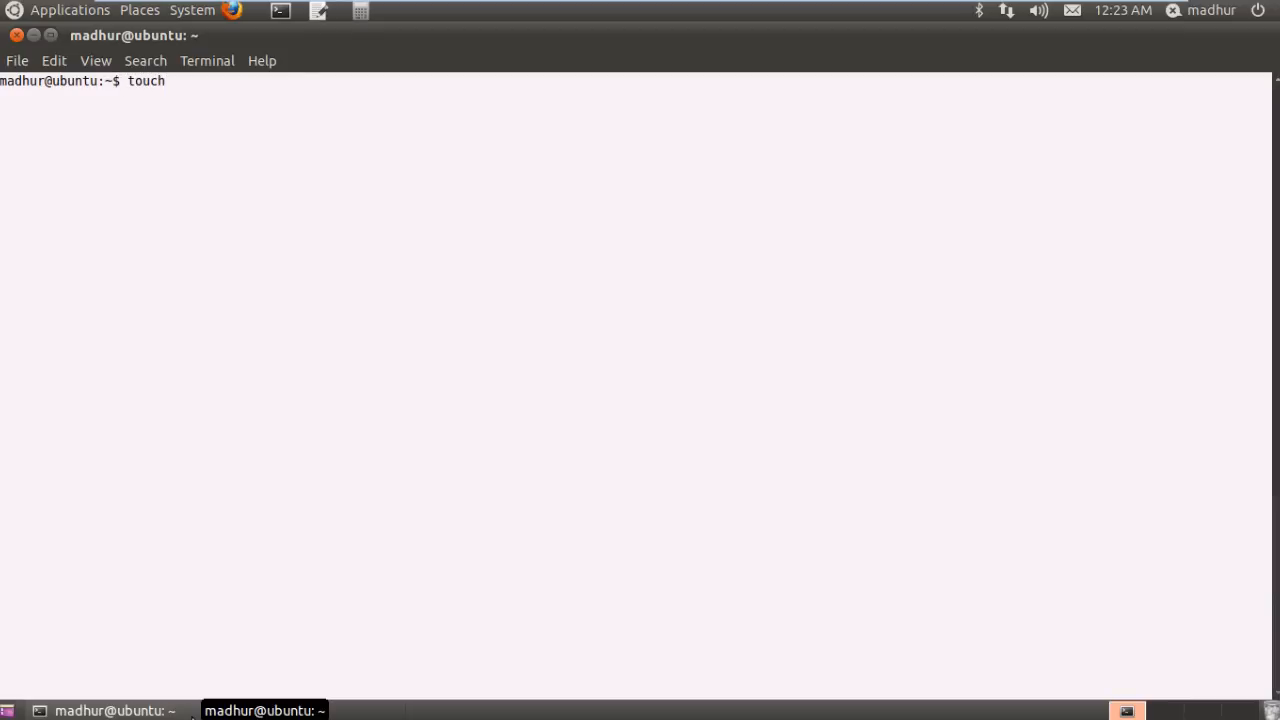
text(test1 test2 test3)
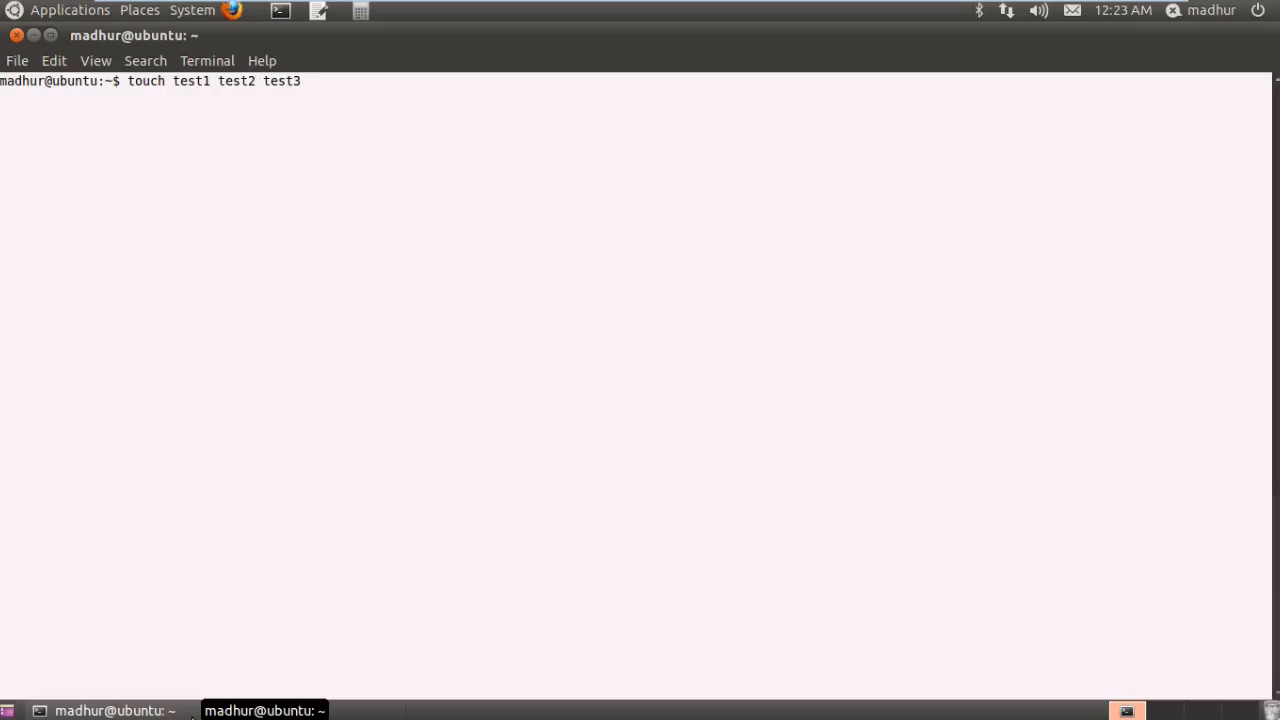
key(Return)
text(pwd)
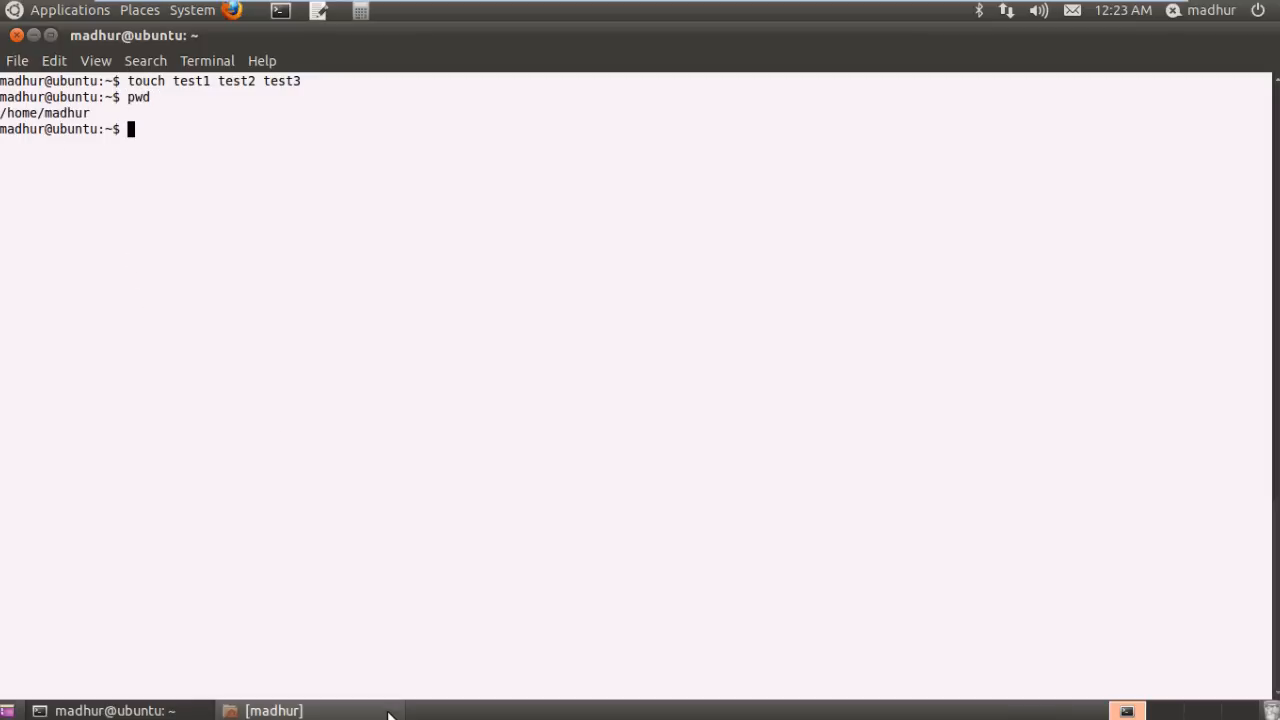
click(272, 710)
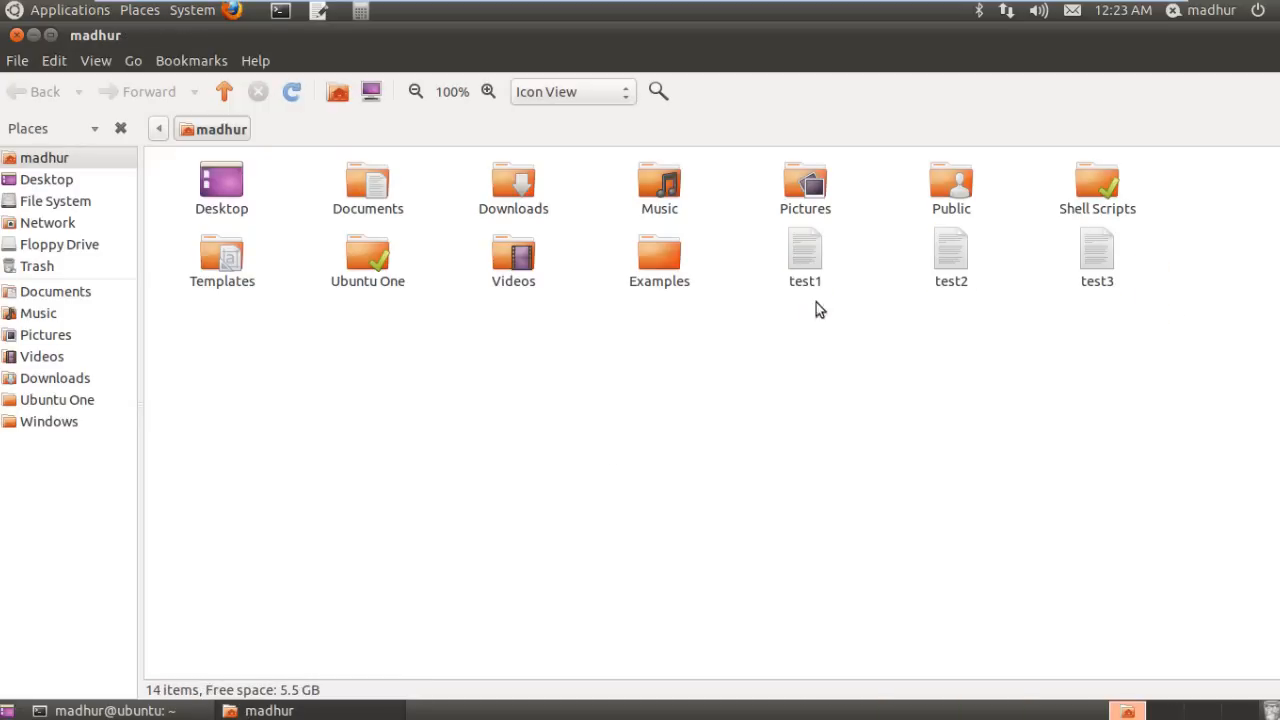
right_click(804, 256)
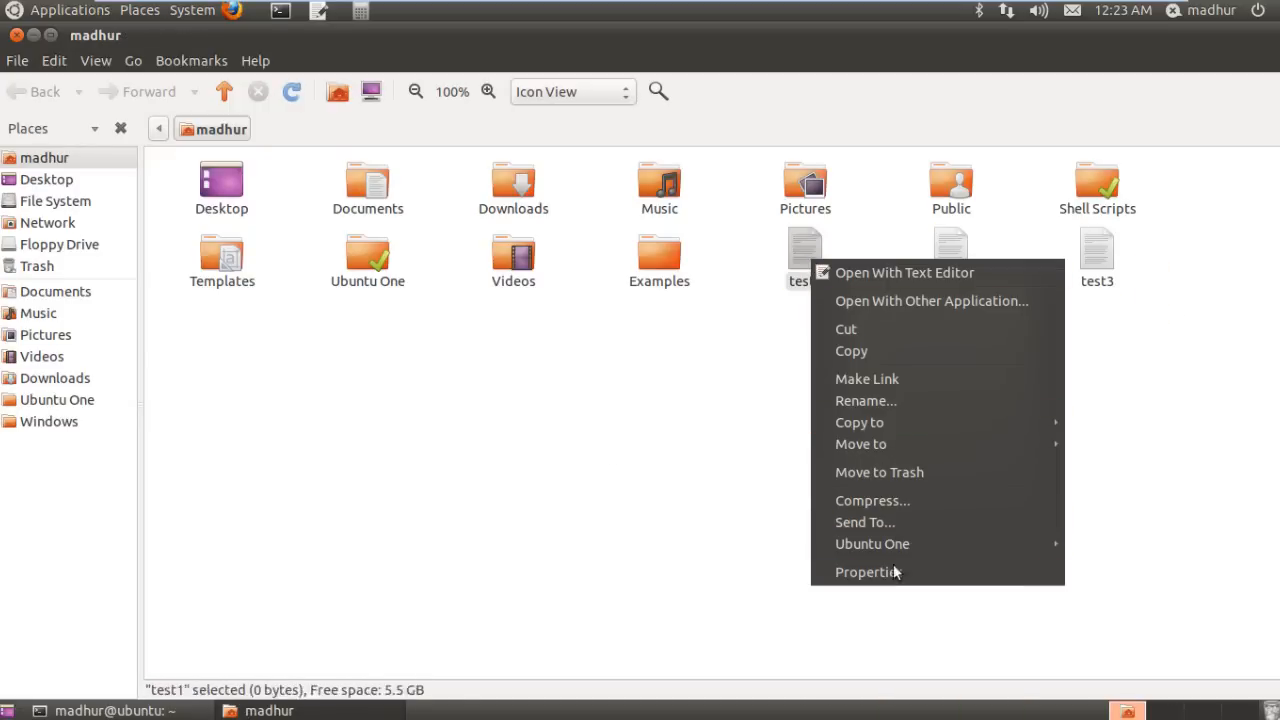
click(868, 572)
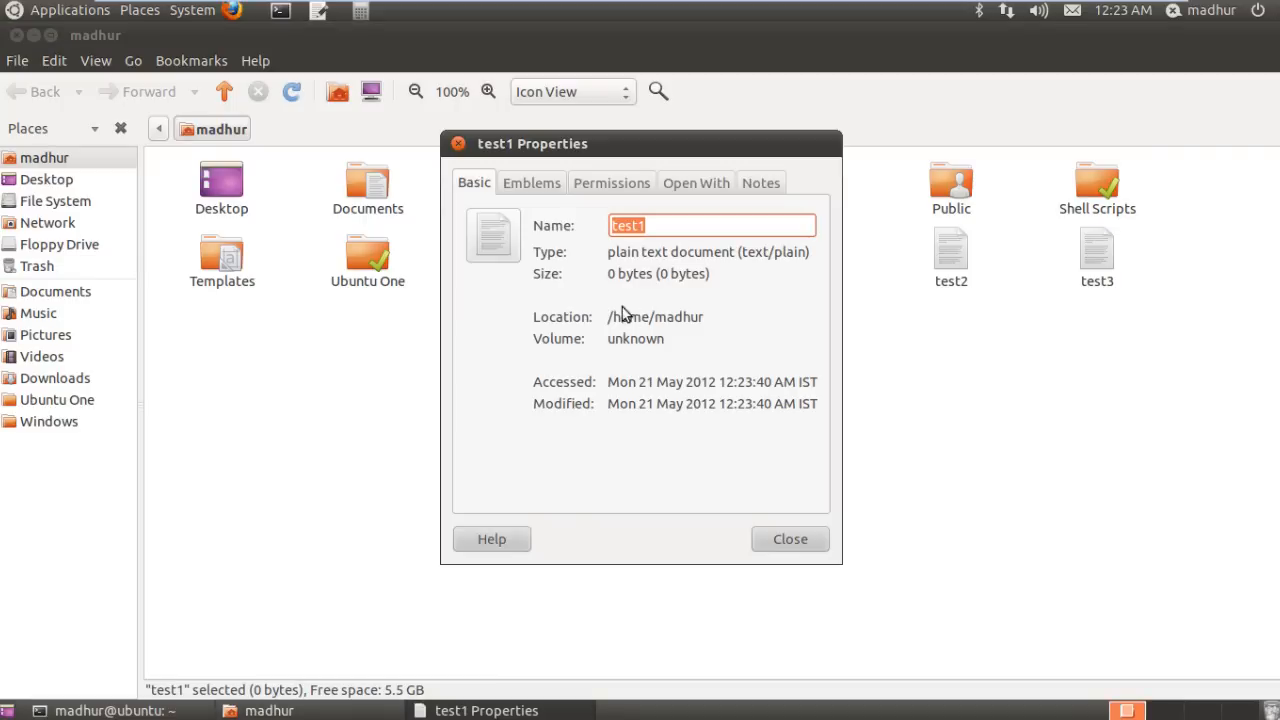
mouse_move(648, 296)
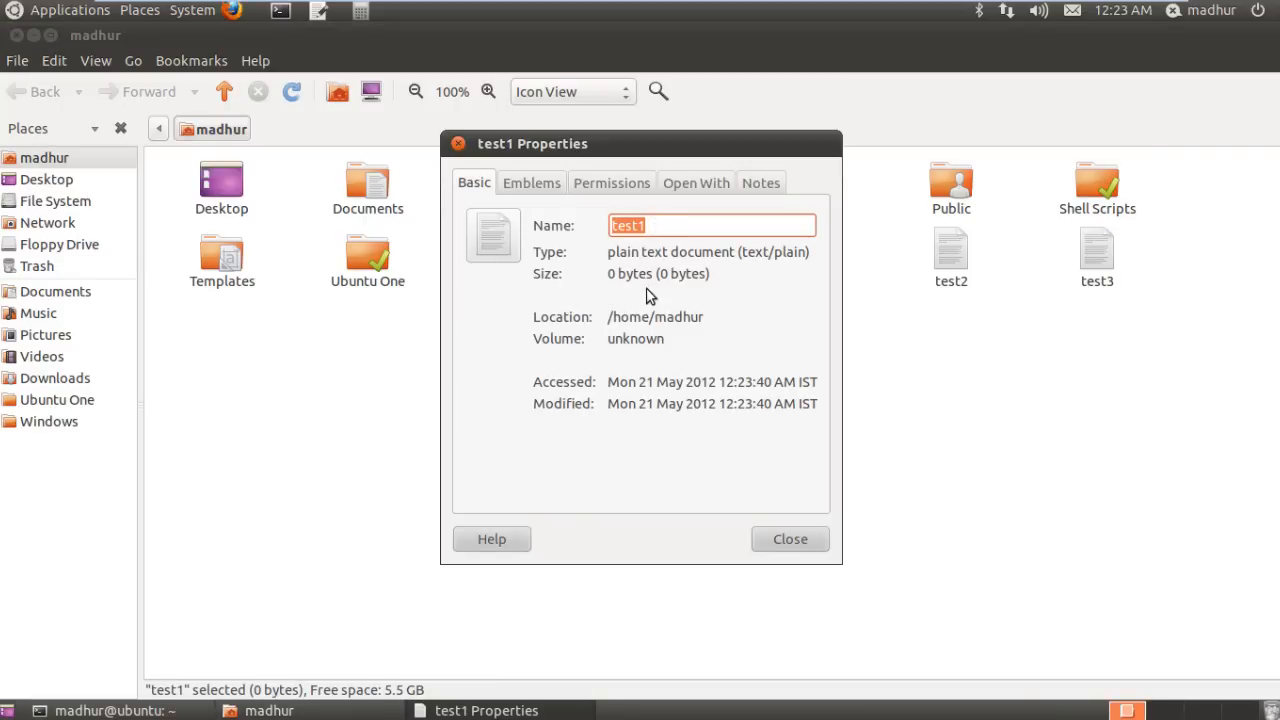
mouse_move(650, 290)
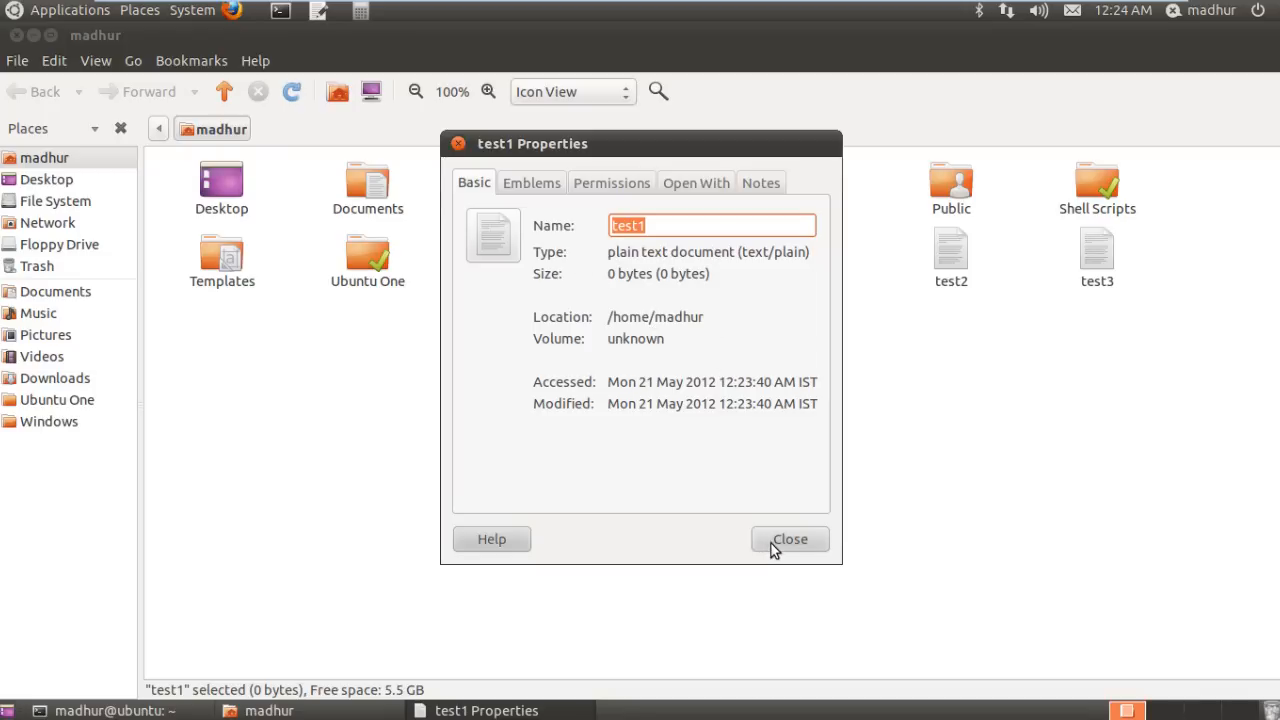
click(788, 540)
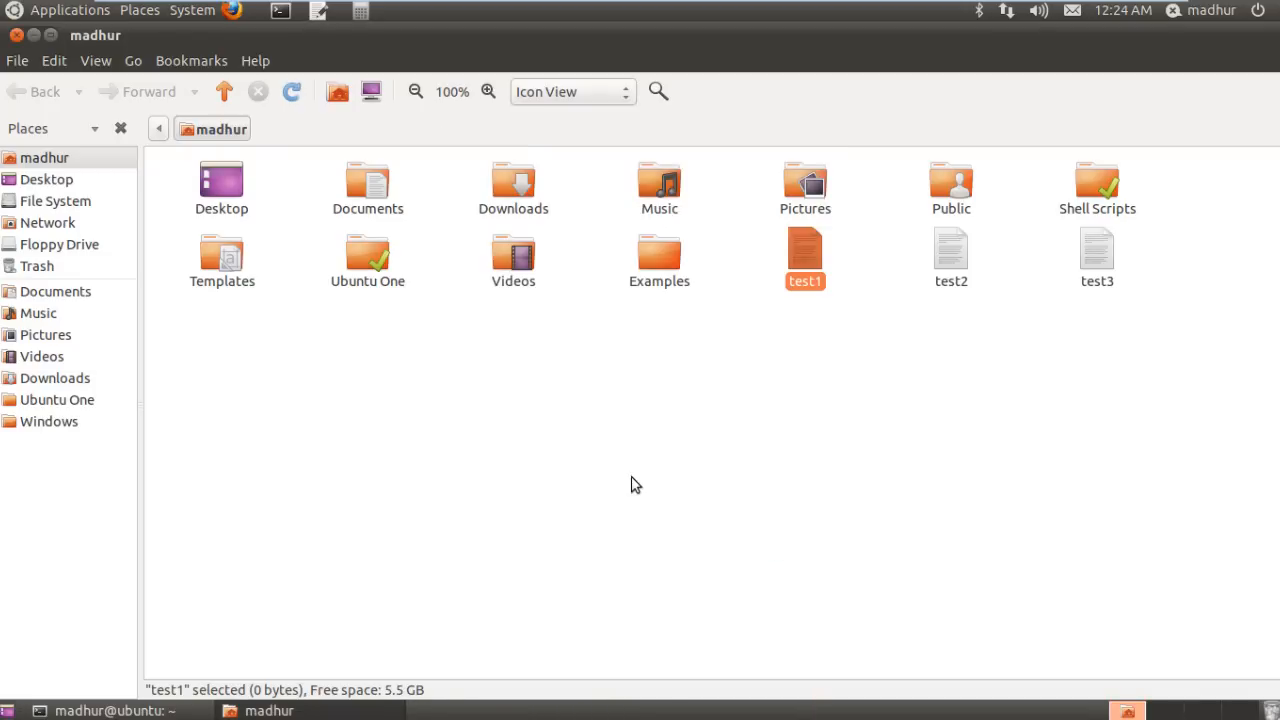
click(636, 486)
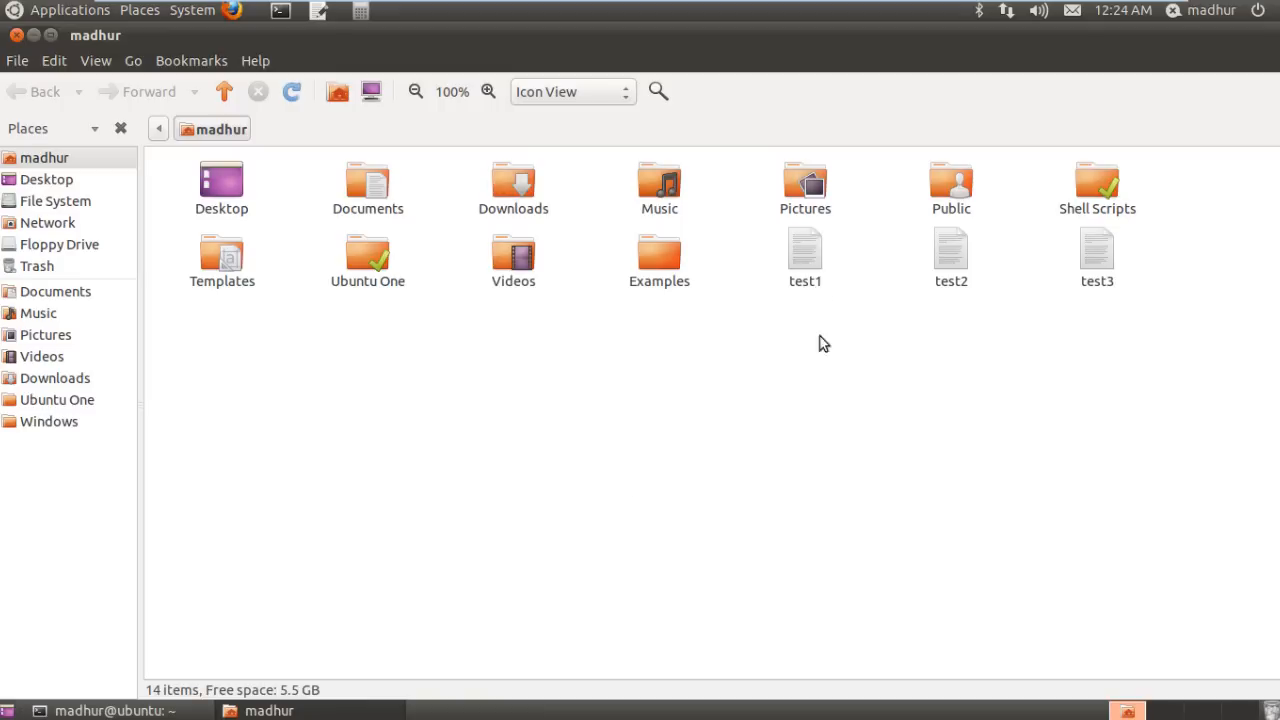
mouse_move(824, 382)
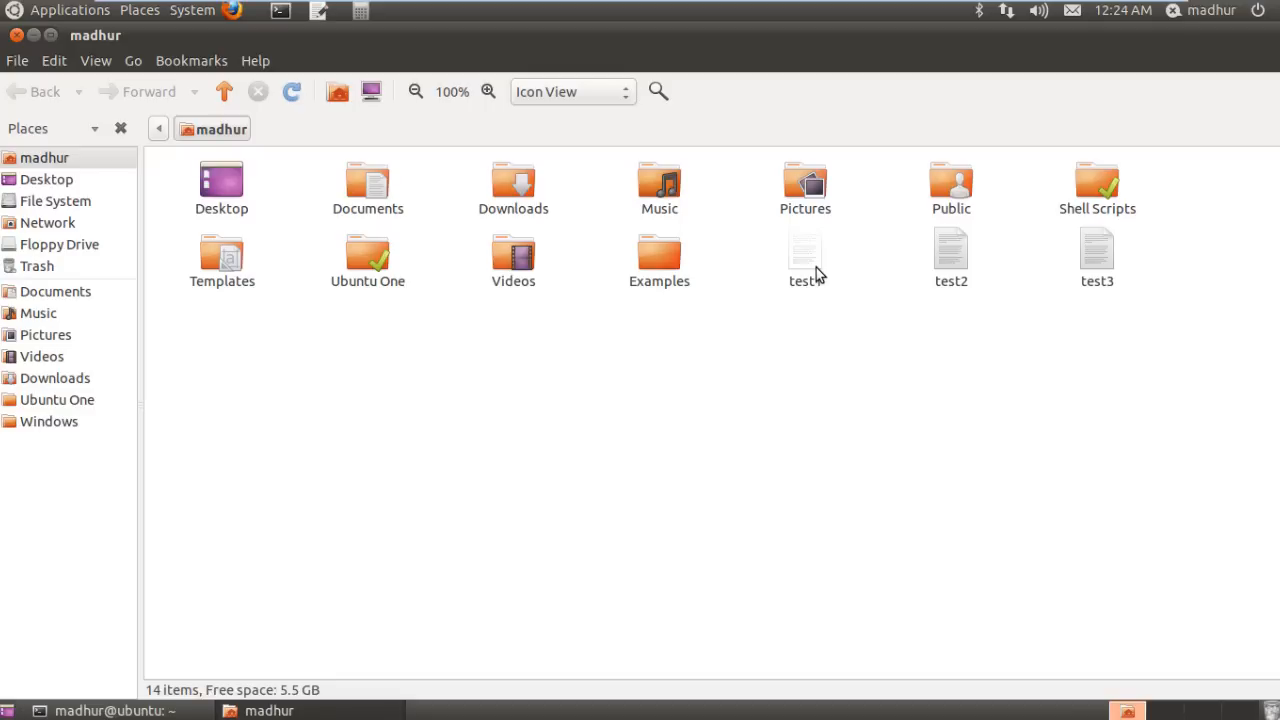
Open test1 in gedit and write a short sentence starting 'This is a te...'
double_click(804, 258)
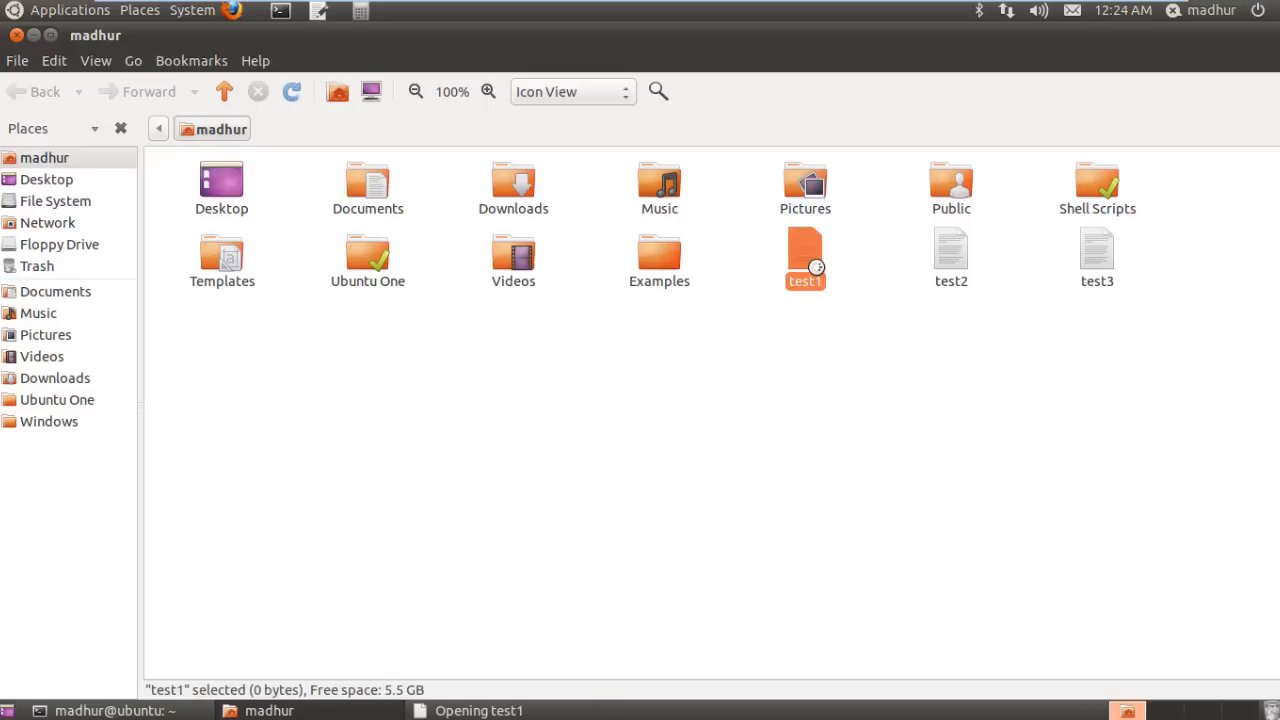
double_click(804, 258)
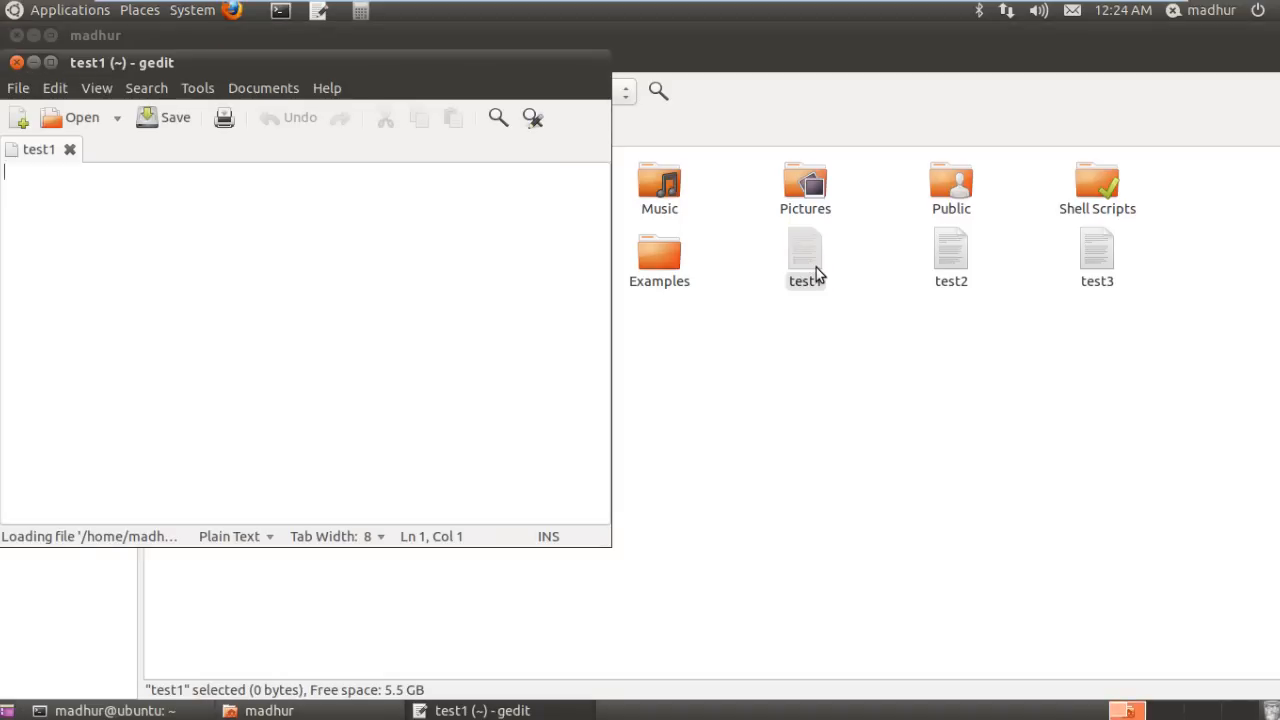
text(This is a te)
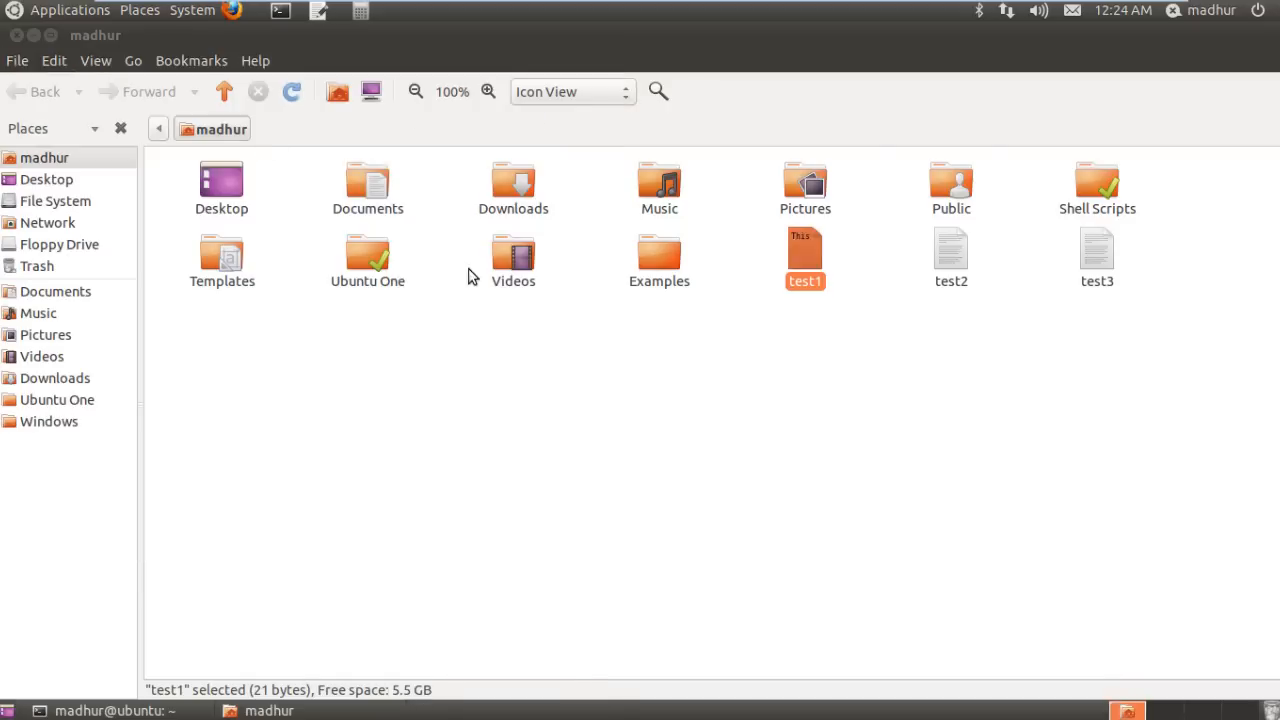
right_click(804, 258)
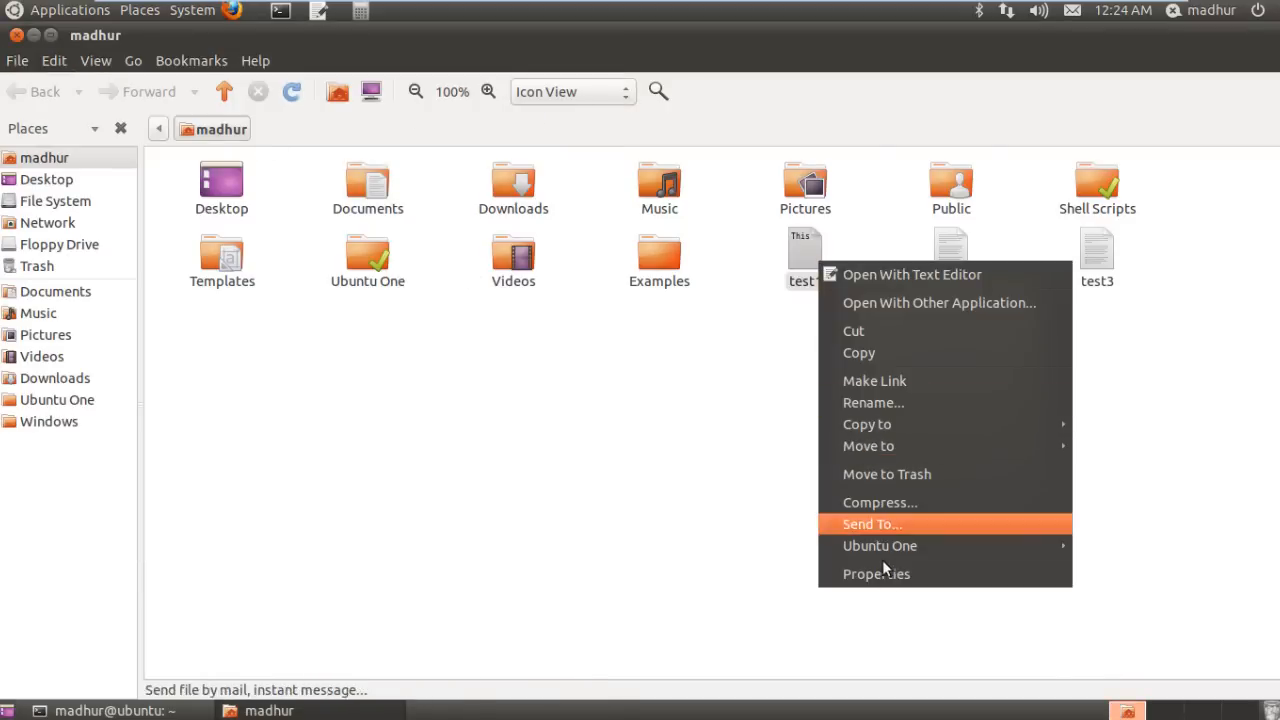
click(876, 572)
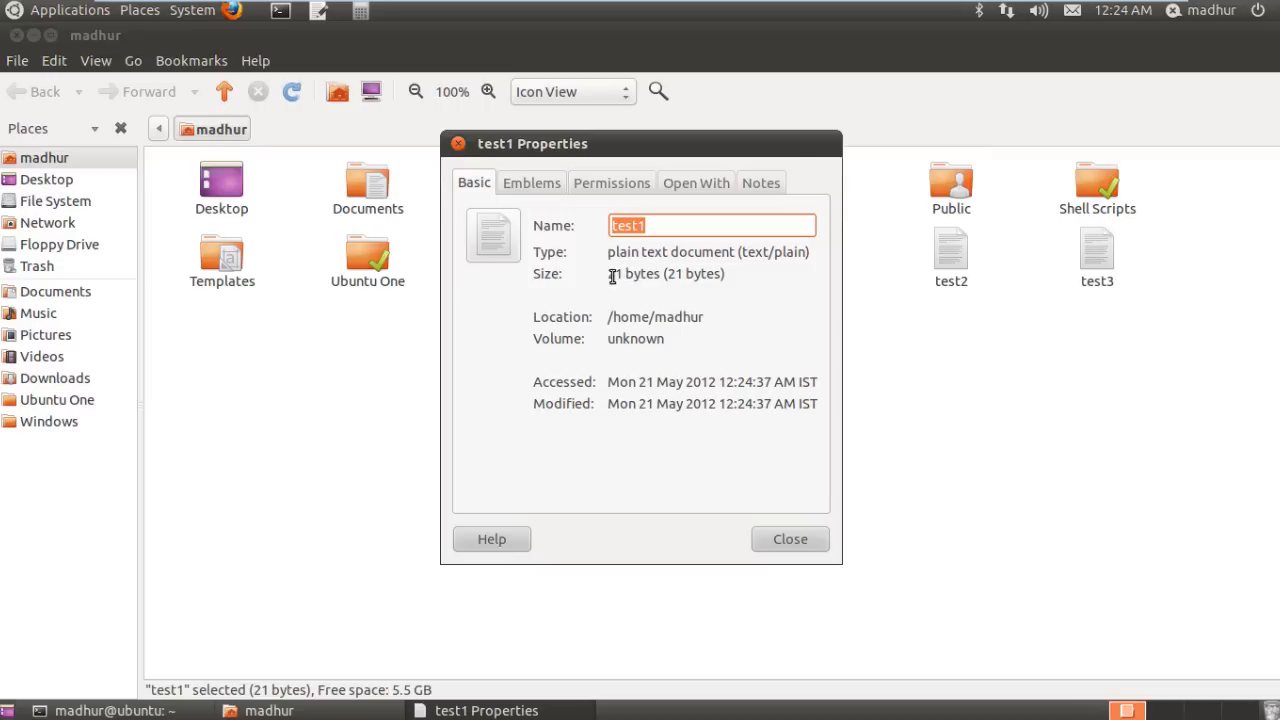
click(788, 540)
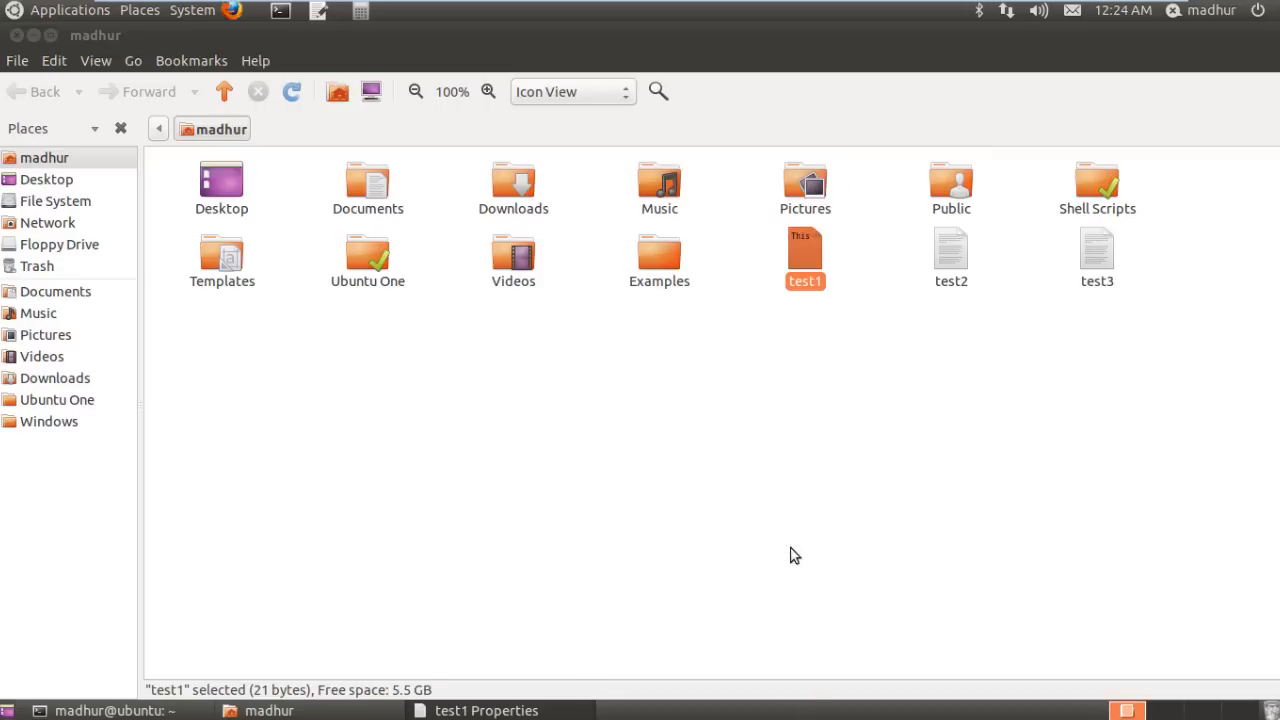
click(844, 496)
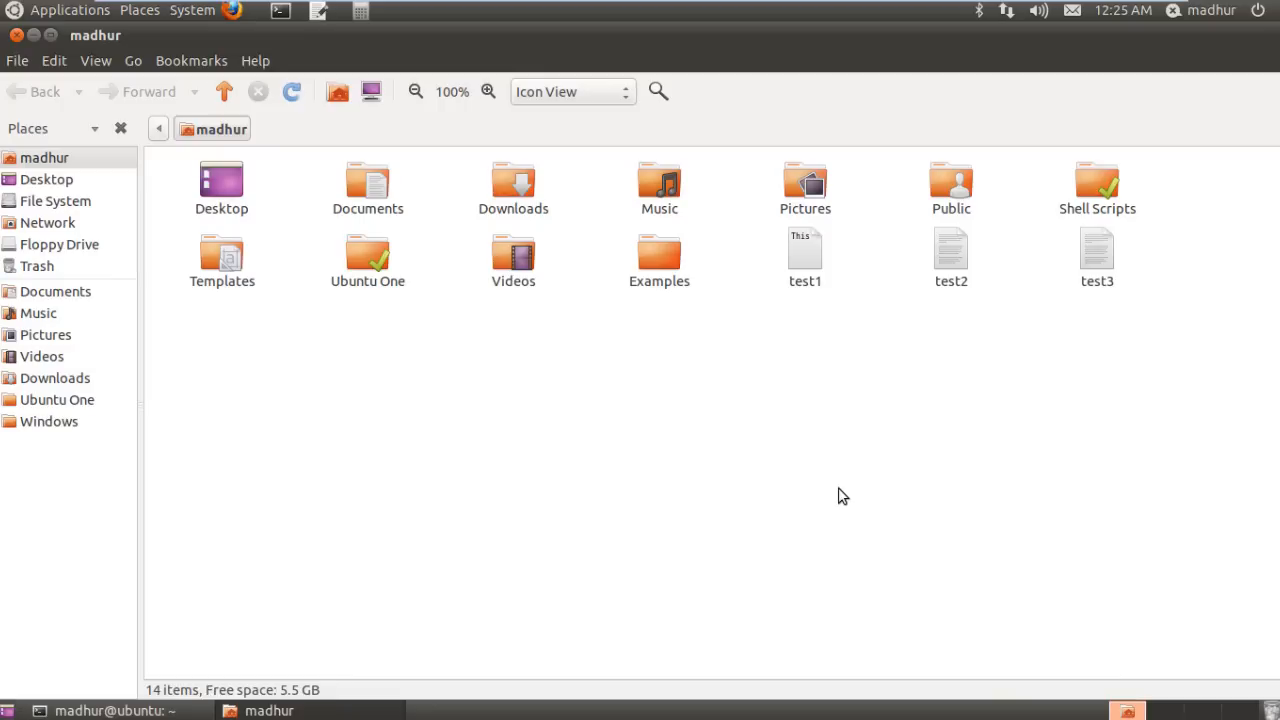
mouse_move(228, 616)
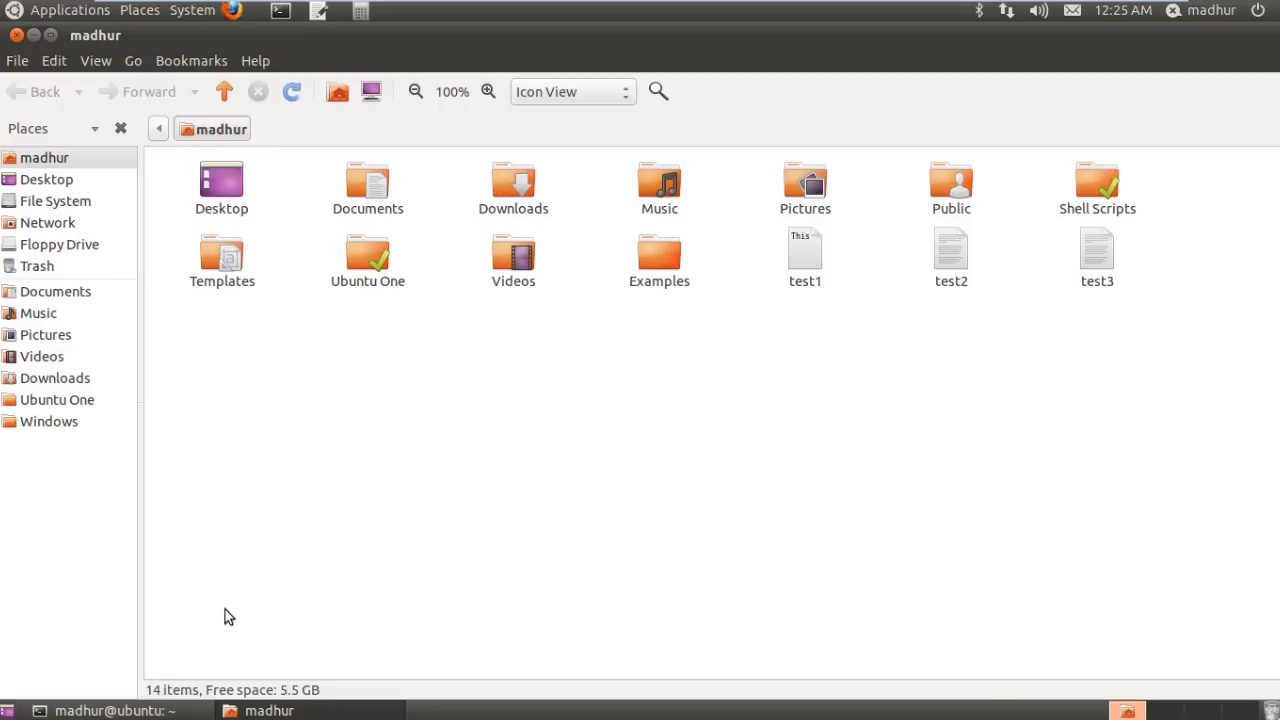
mouse_move(358, 504)
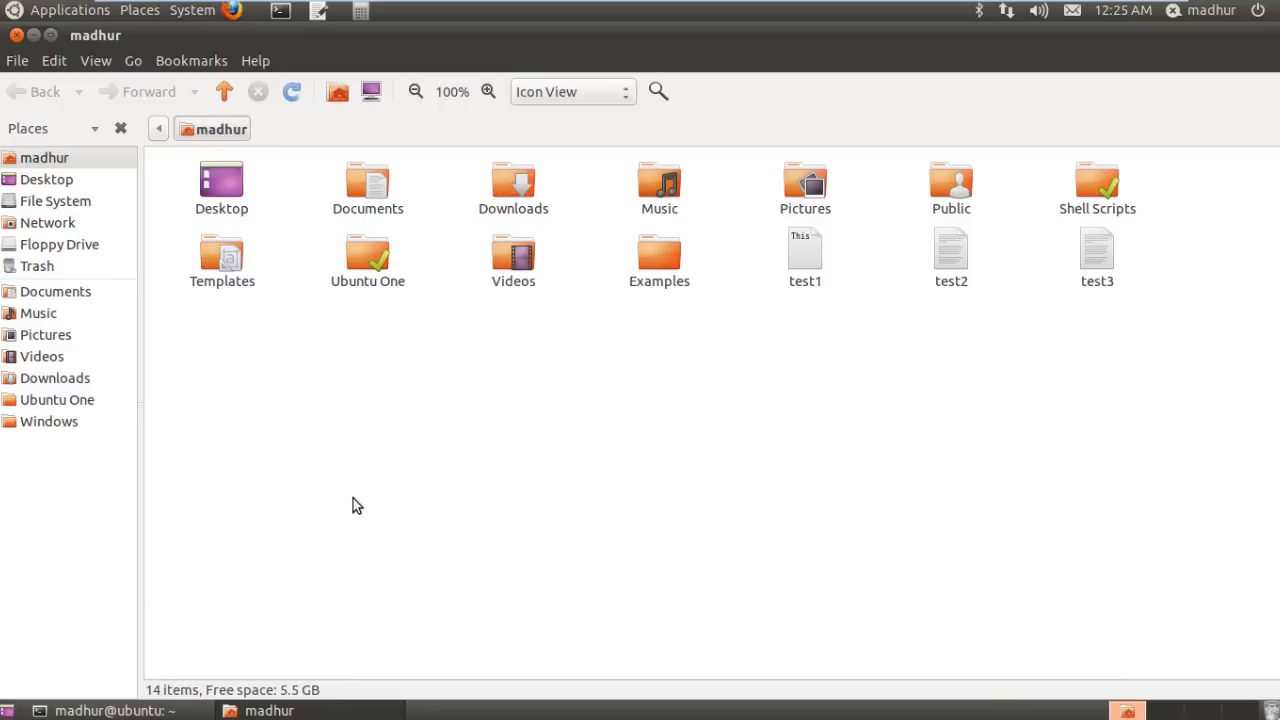
mouse_move(464, 414)
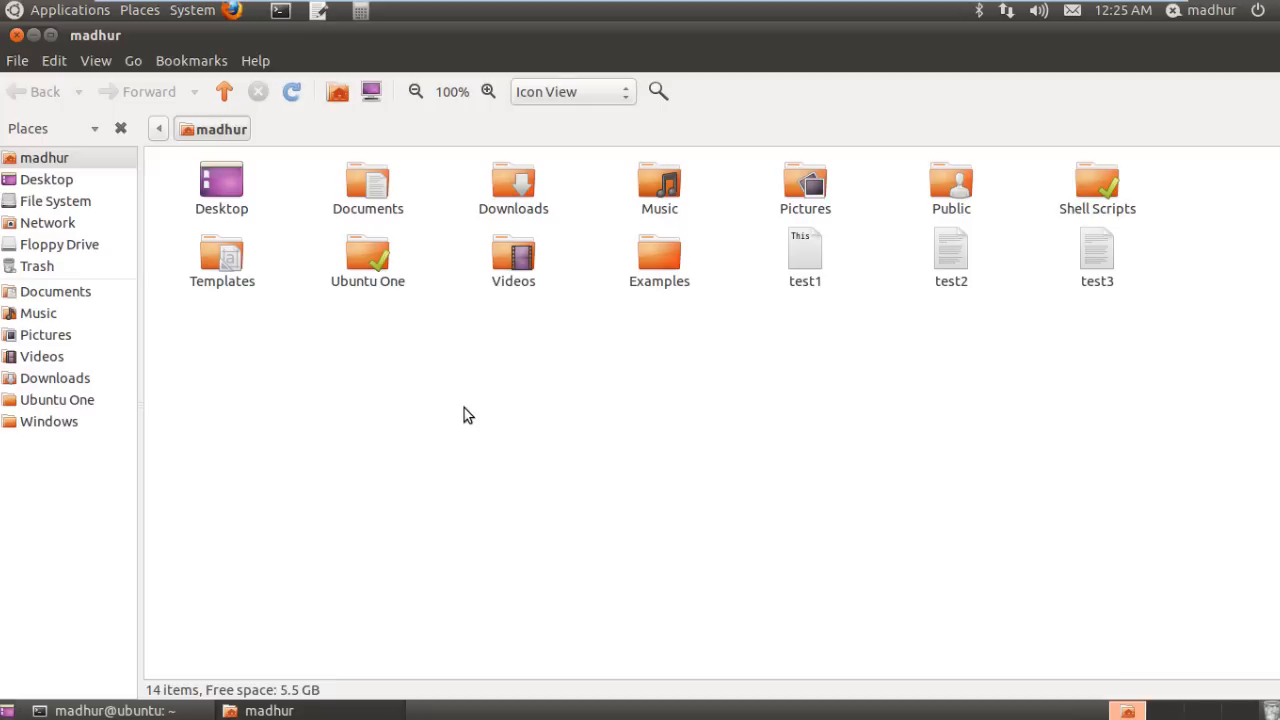
Create a new folder named Random in the home folder from the context menu
right_click(464, 420)
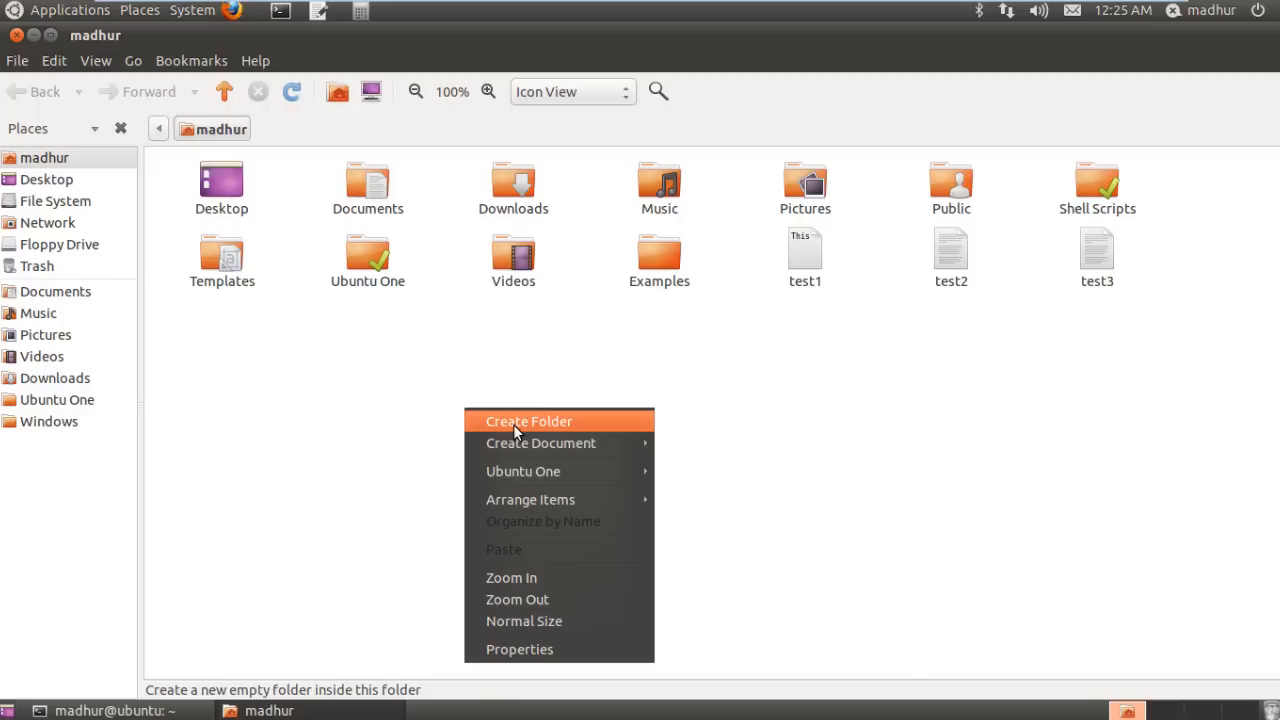
click(528, 420)
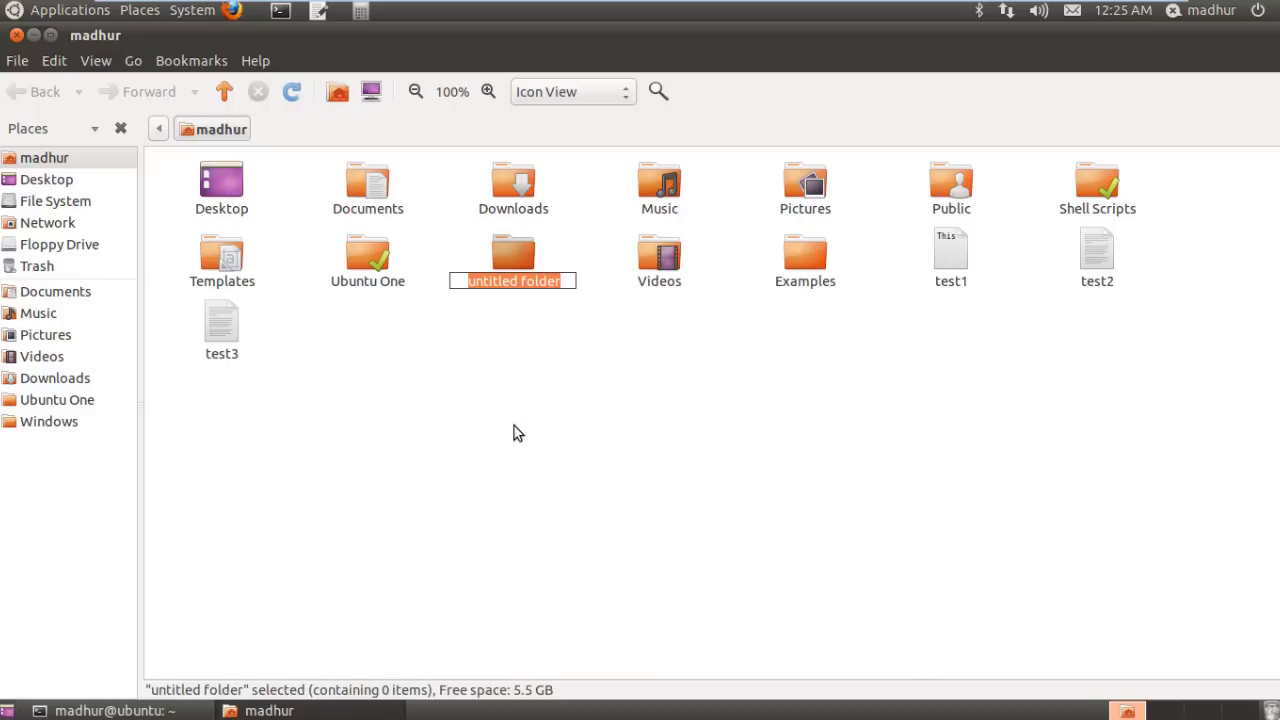
mouse_move(522, 330)
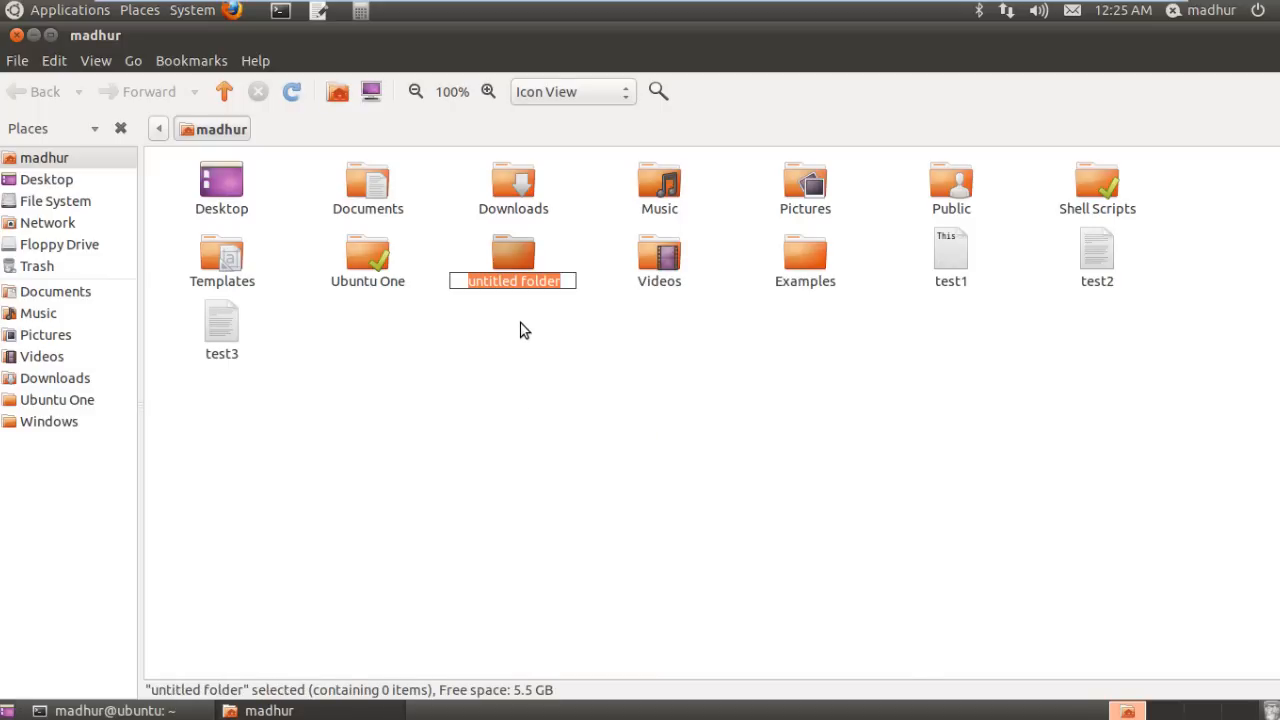
mouse_move(520, 316)
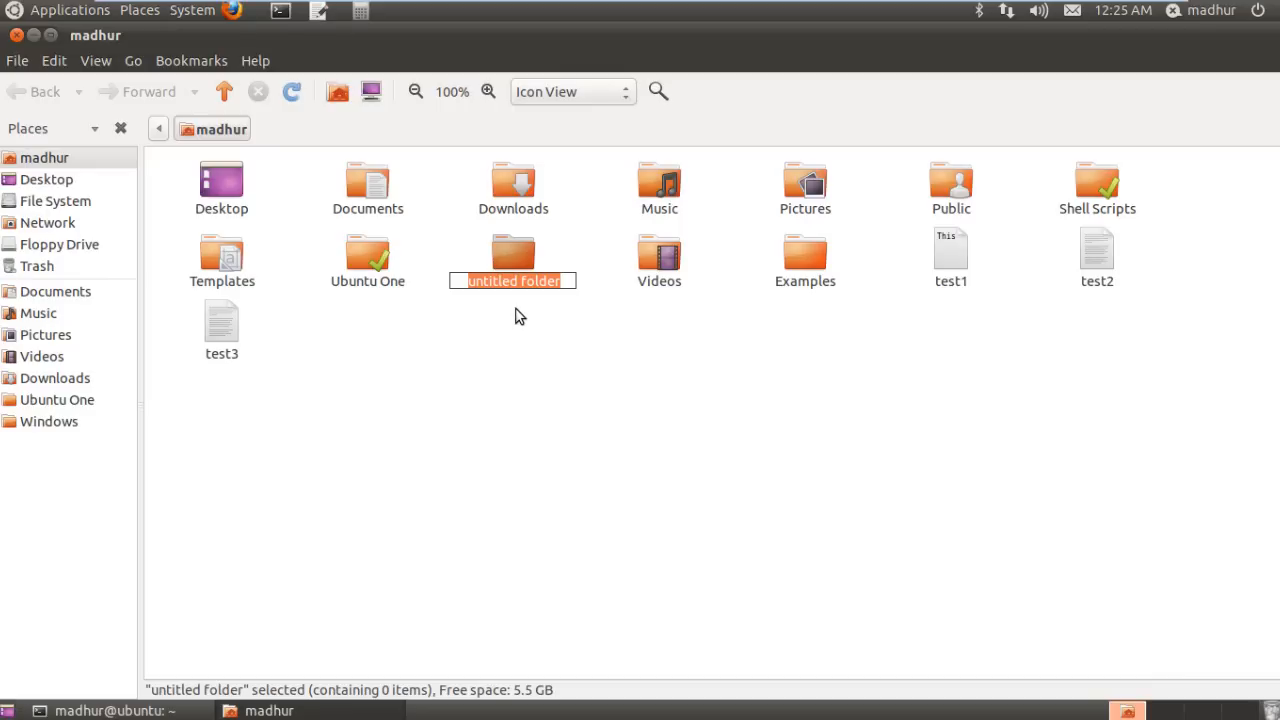
text(Random)
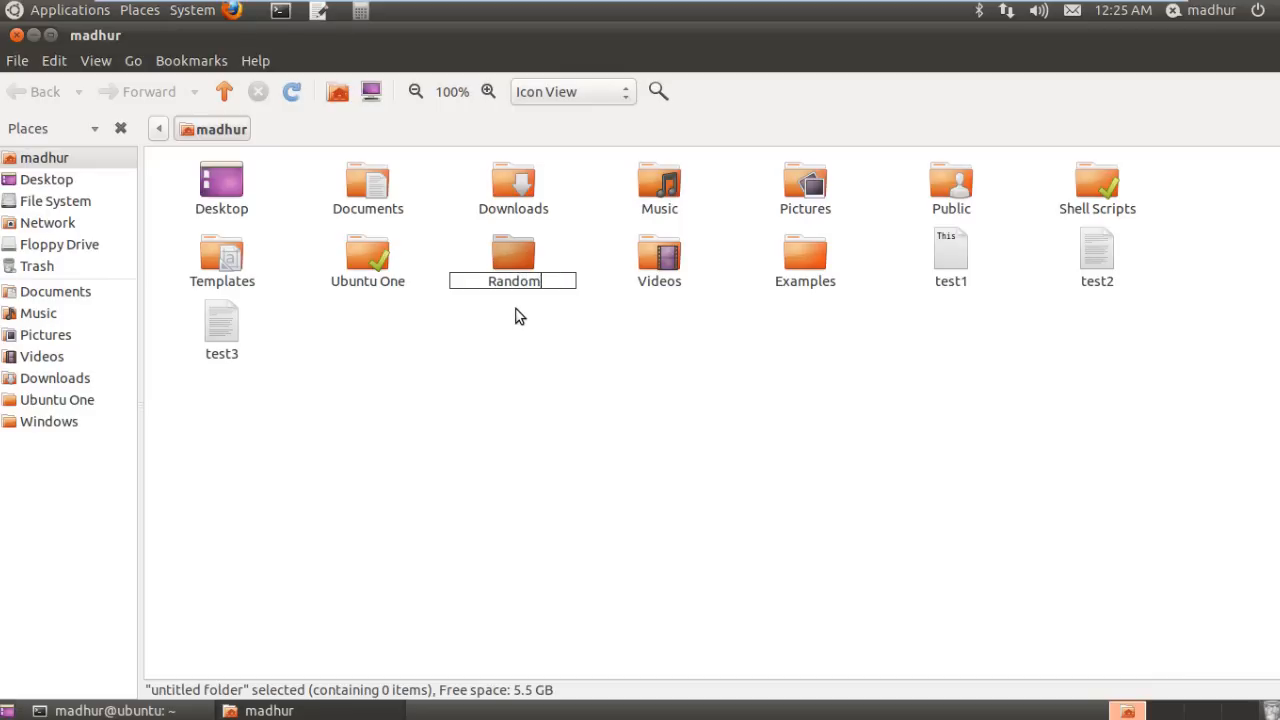
key(Return)
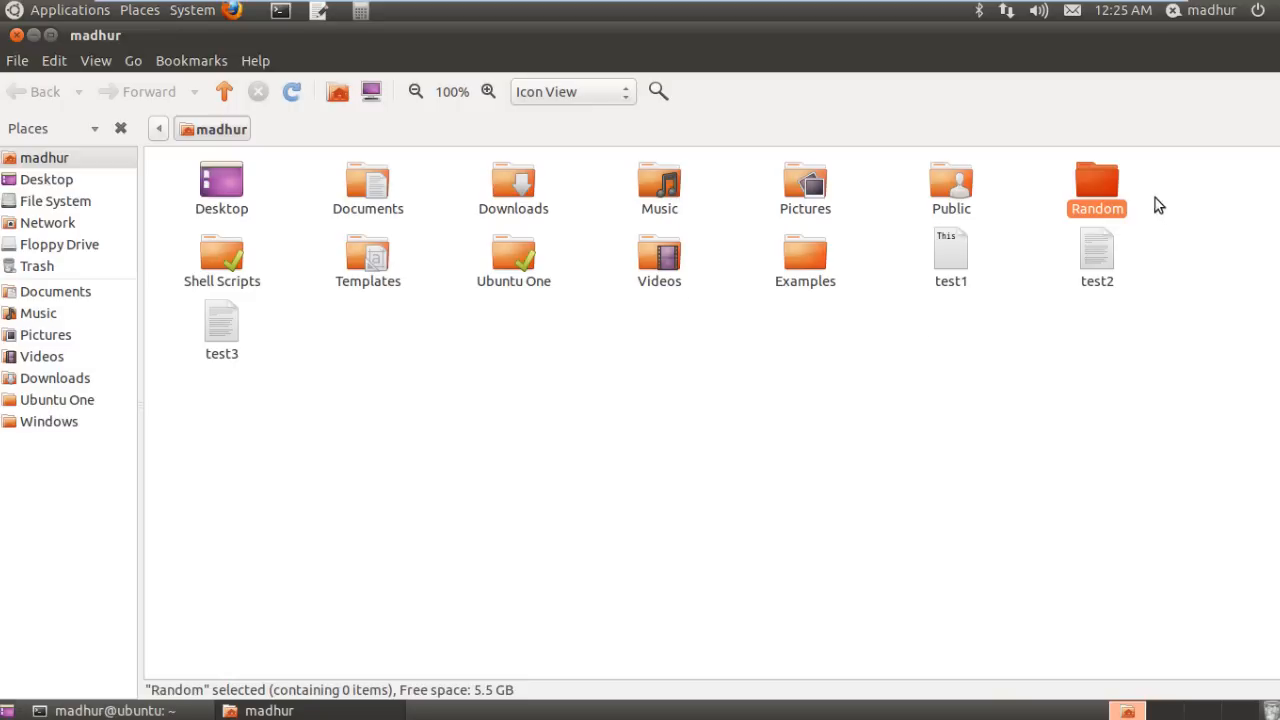
mouse_move(1096, 196)
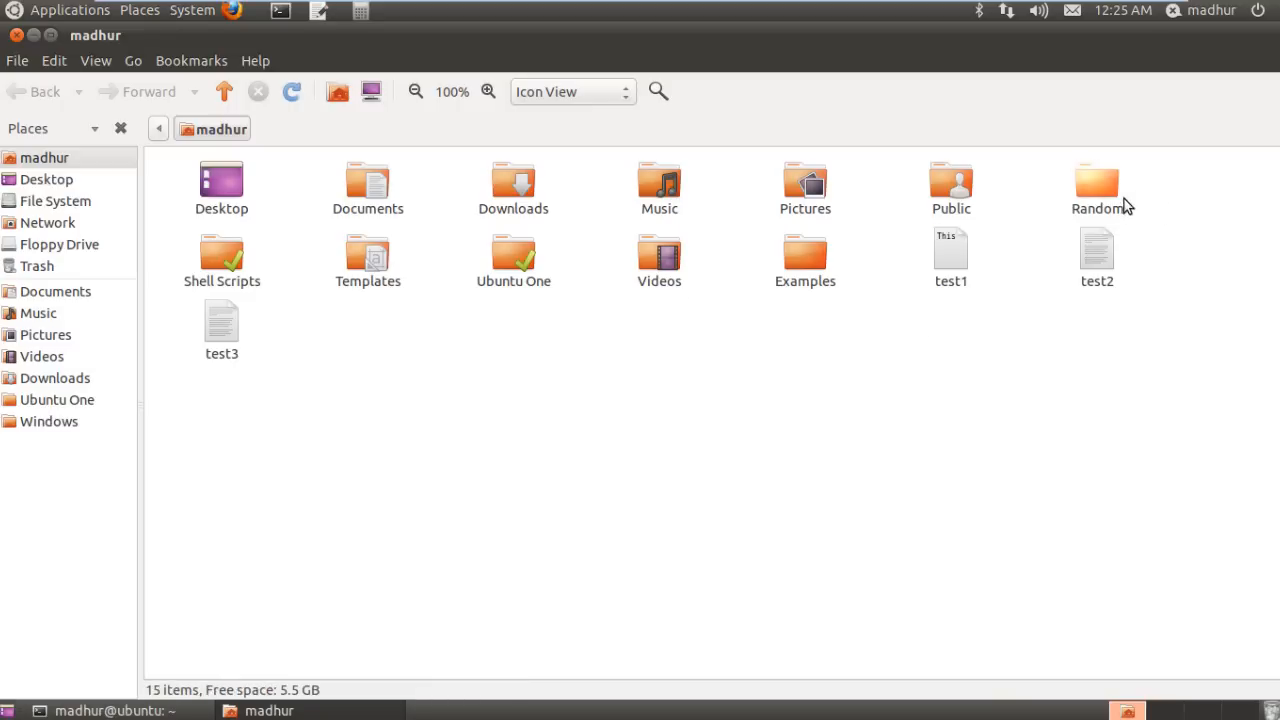
Select the Random folder and return to the terminal window
click(1096, 184)
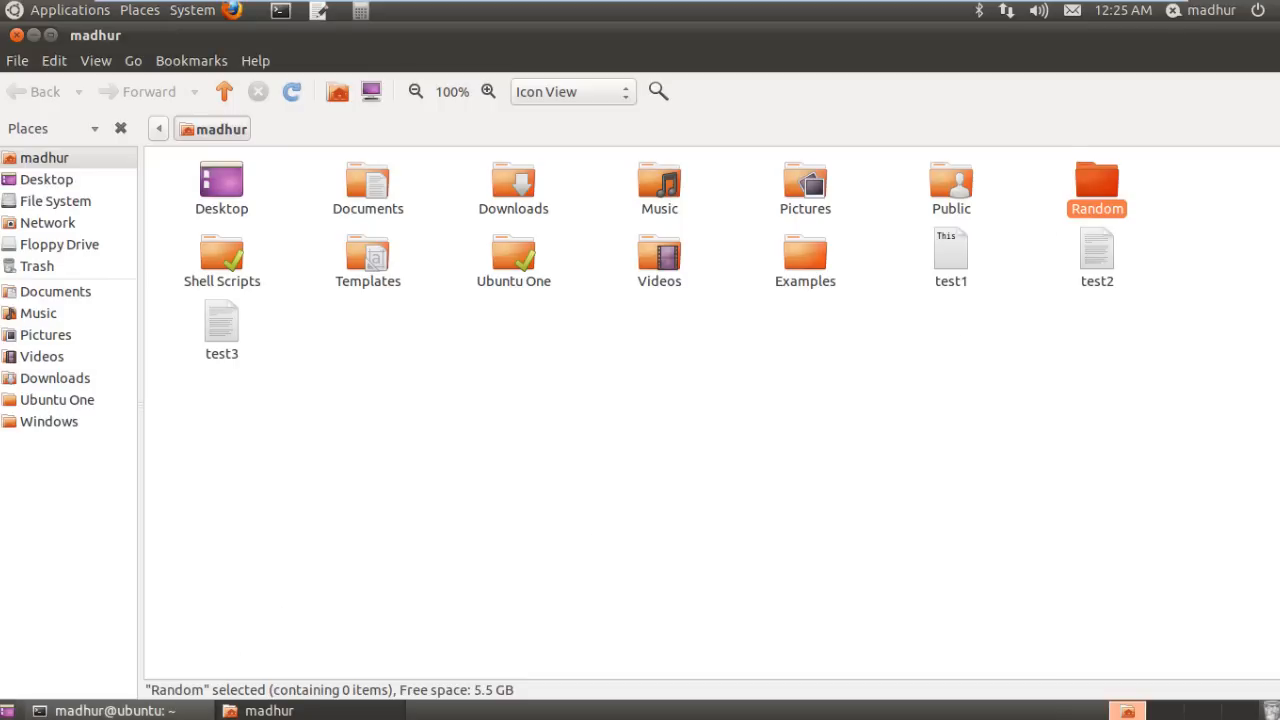
click(110, 710)
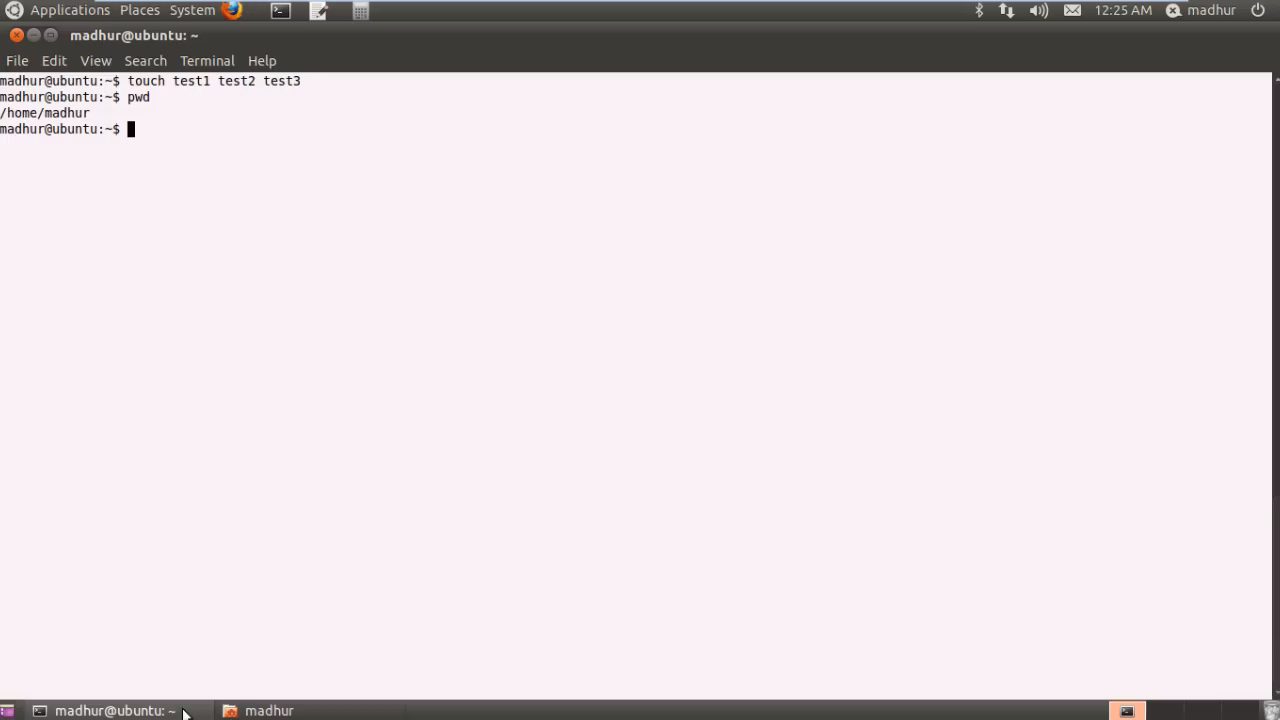
Clear the terminal and run mkdir test to create the test folder in home
text(clear)
text(mkdir)
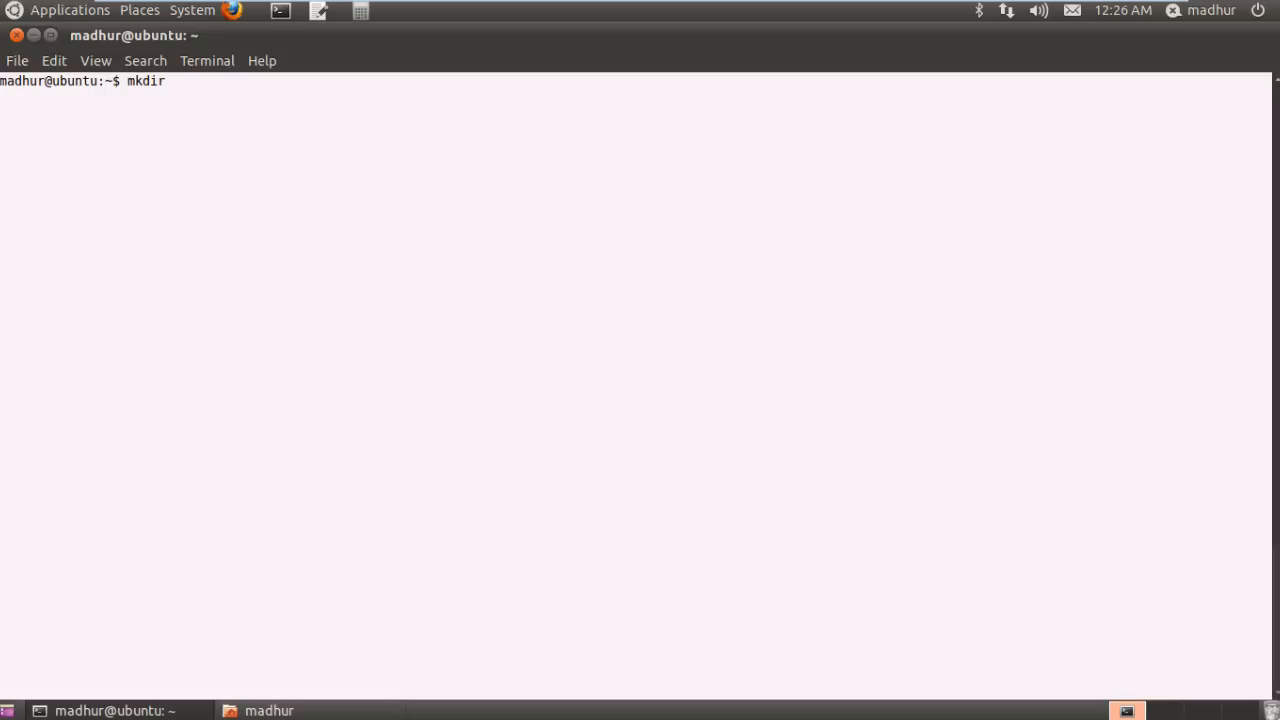
text(" ")
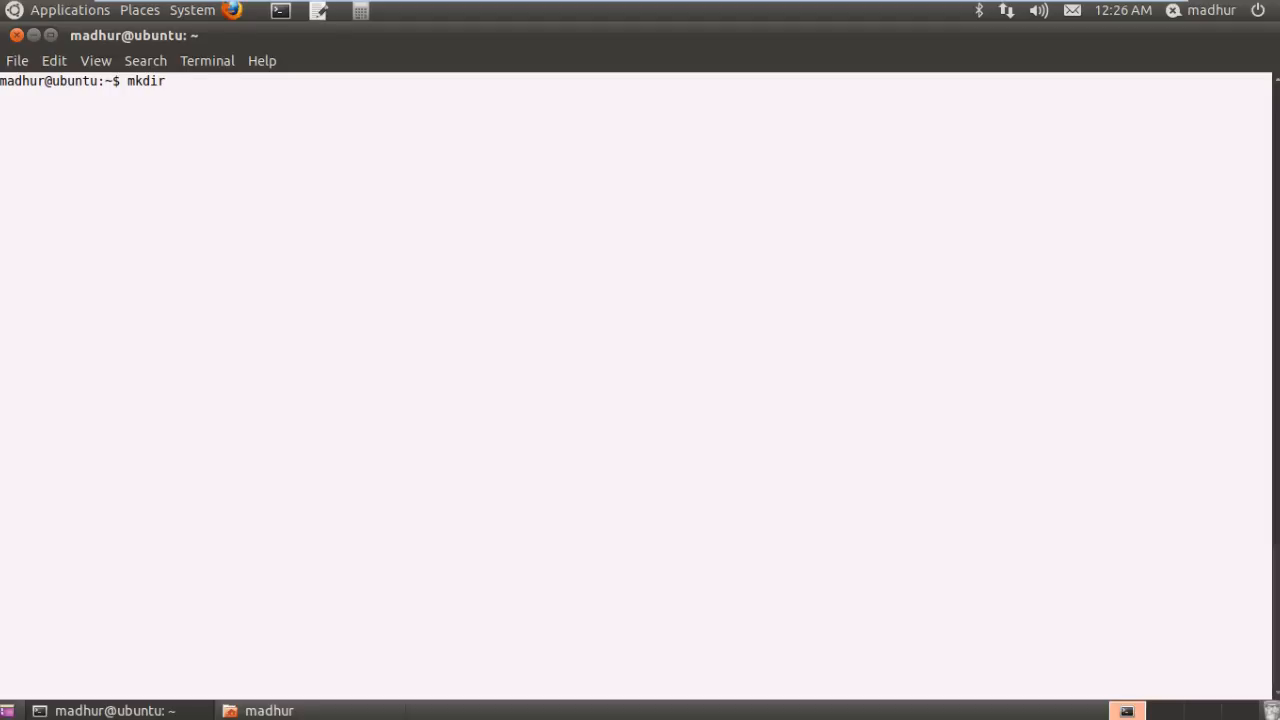
text(test)
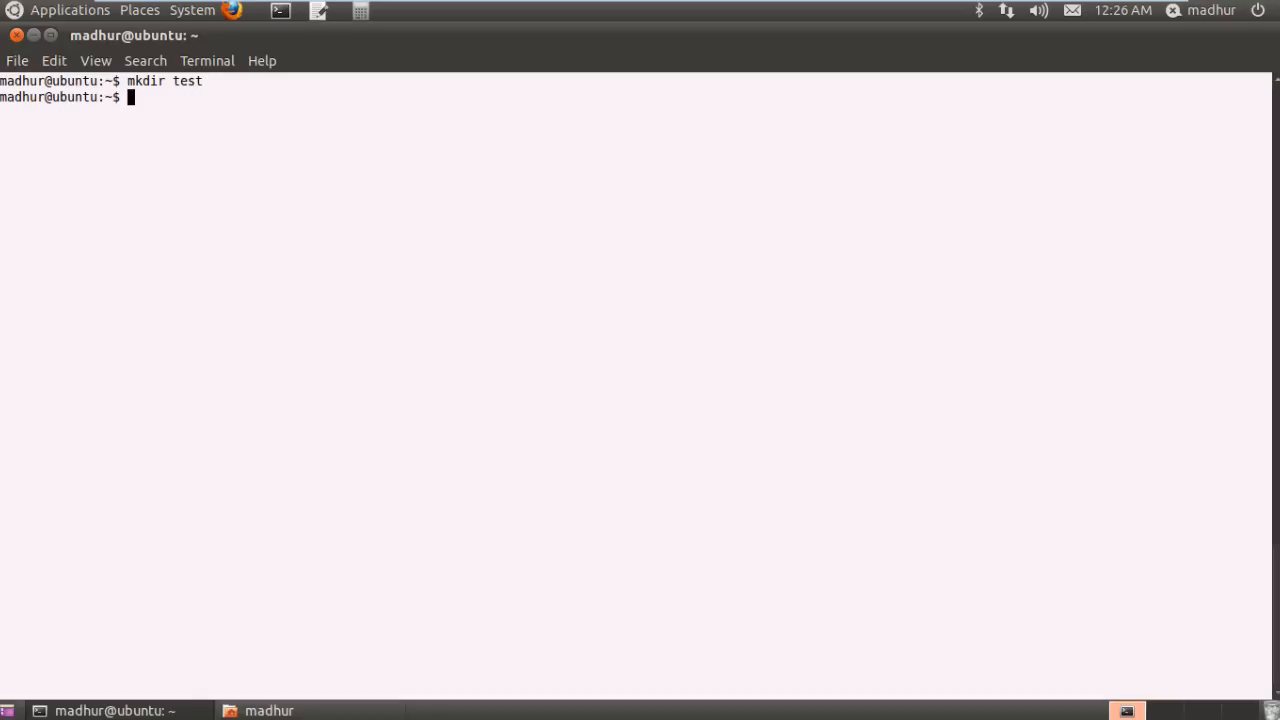
mouse_move(440, 562)
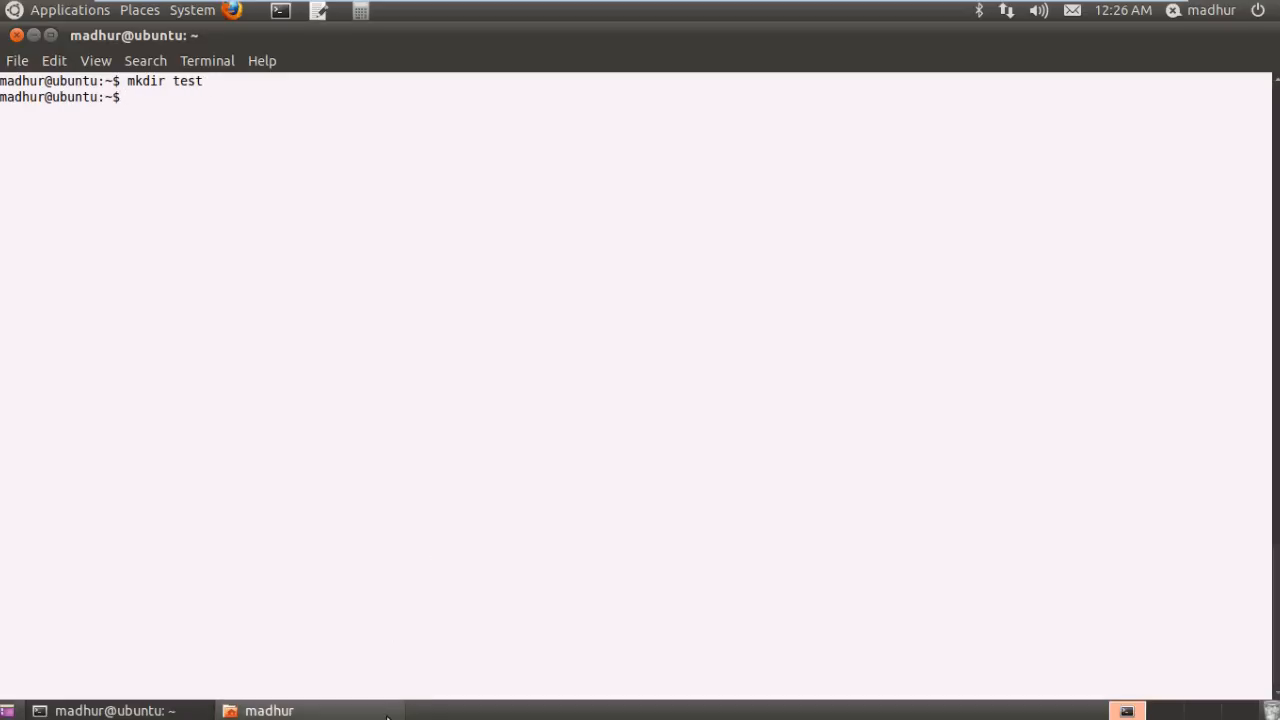
In the file manager, open the empty test folder and go back up to the madhur home folder
click(268, 710)
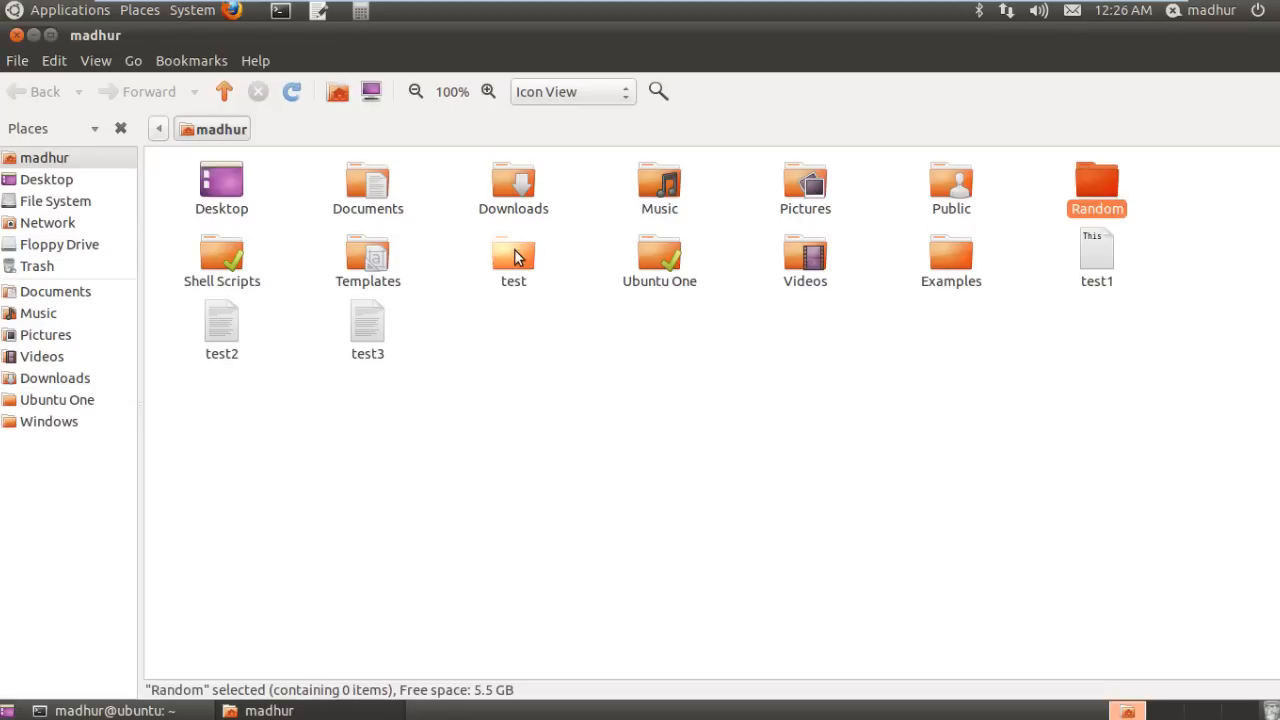
click(512, 264)
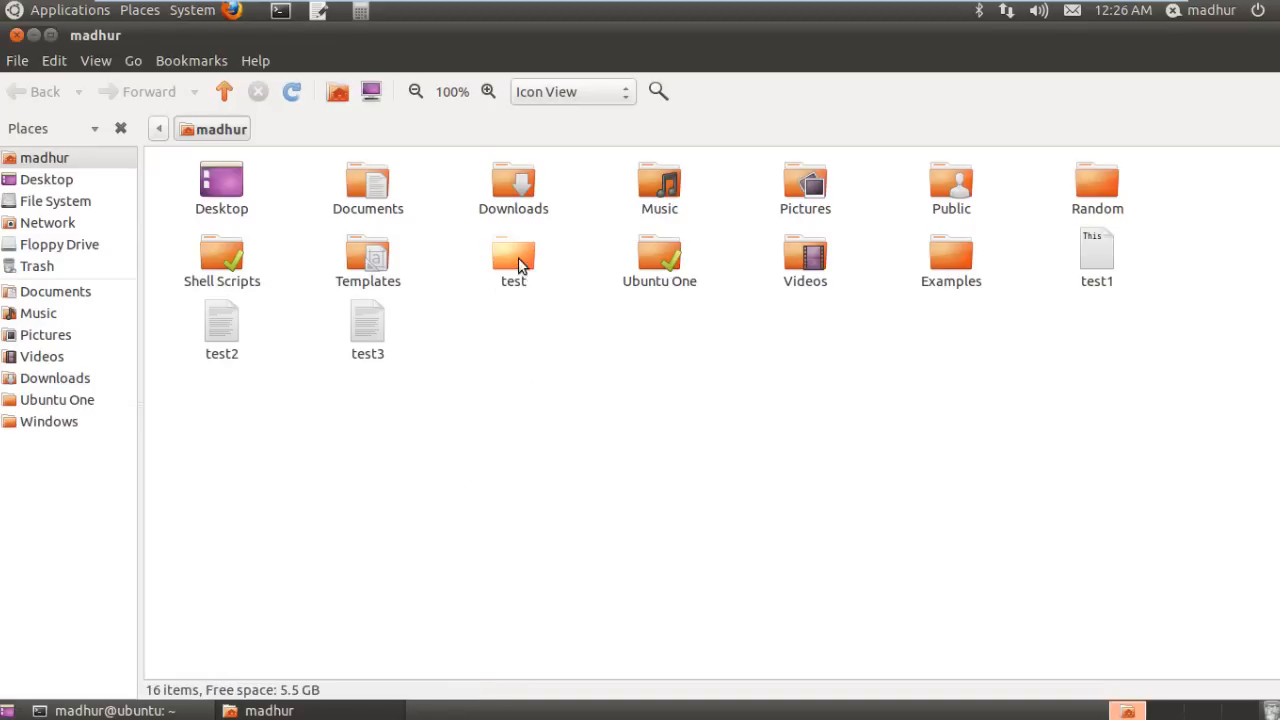
double_click(512, 256)
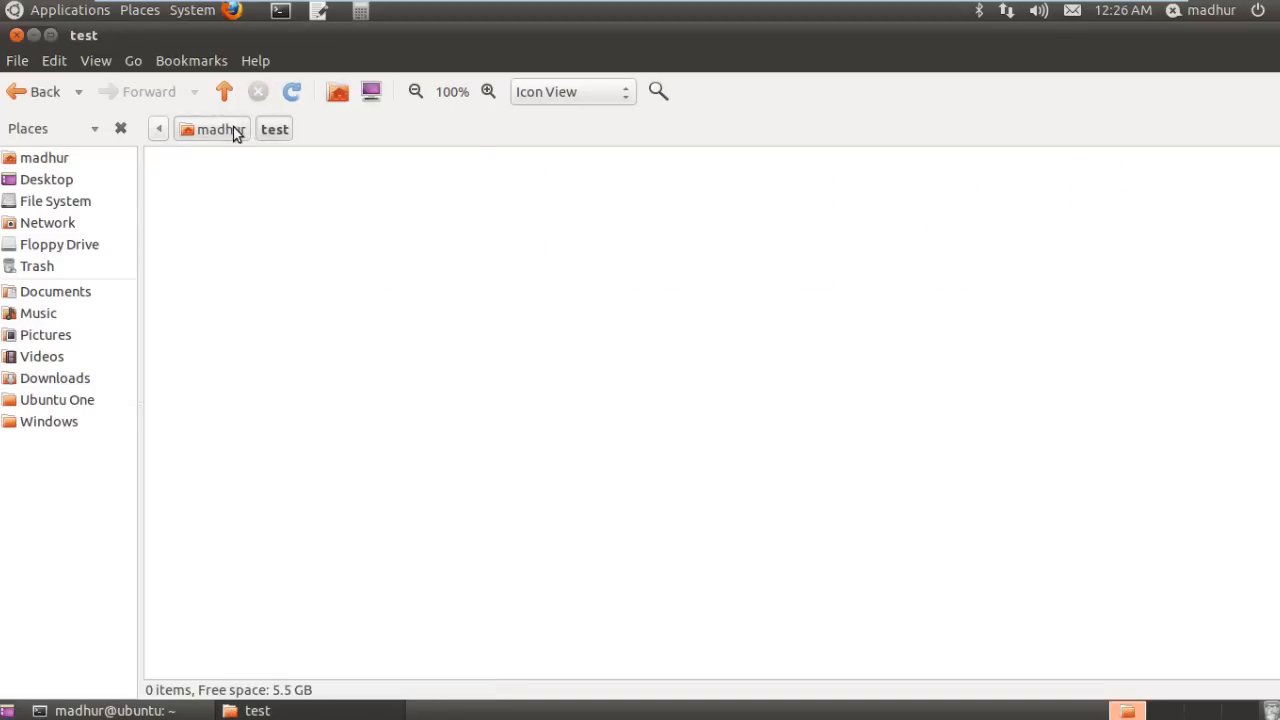
click(212, 128)
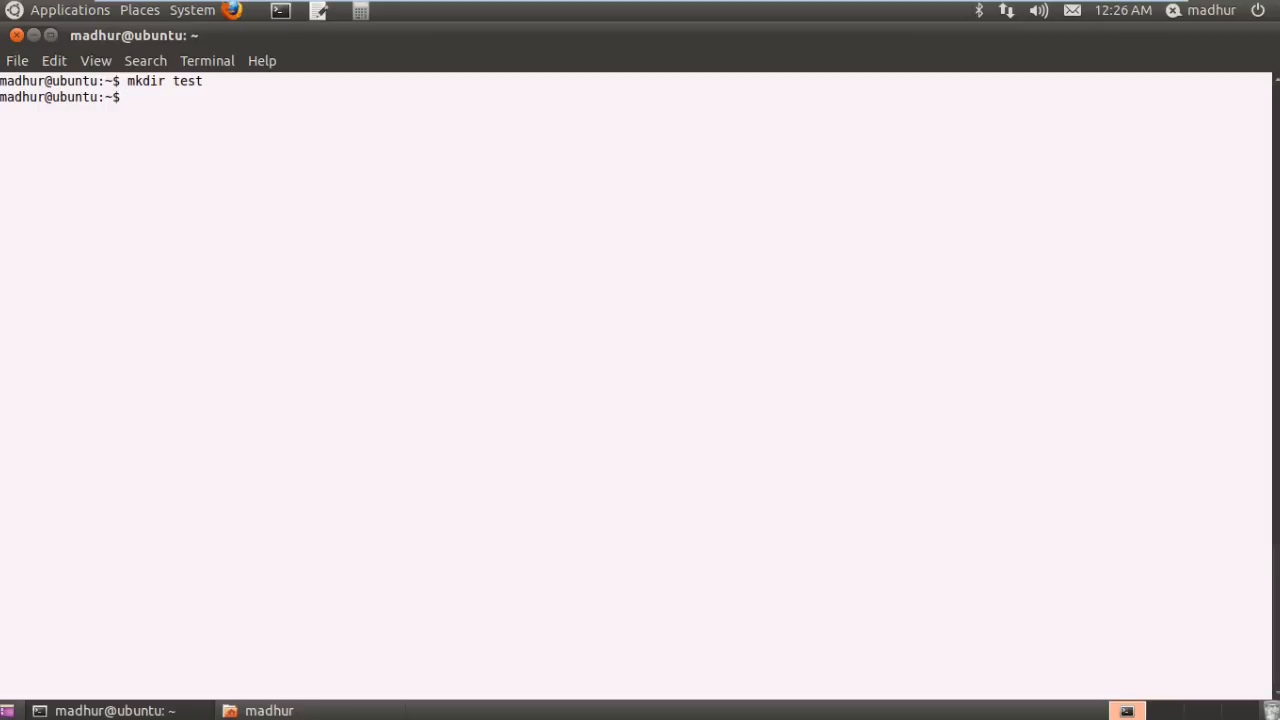
Run mkdir Documents/Test_Folder using Tab completion for the path
text(mkdir)
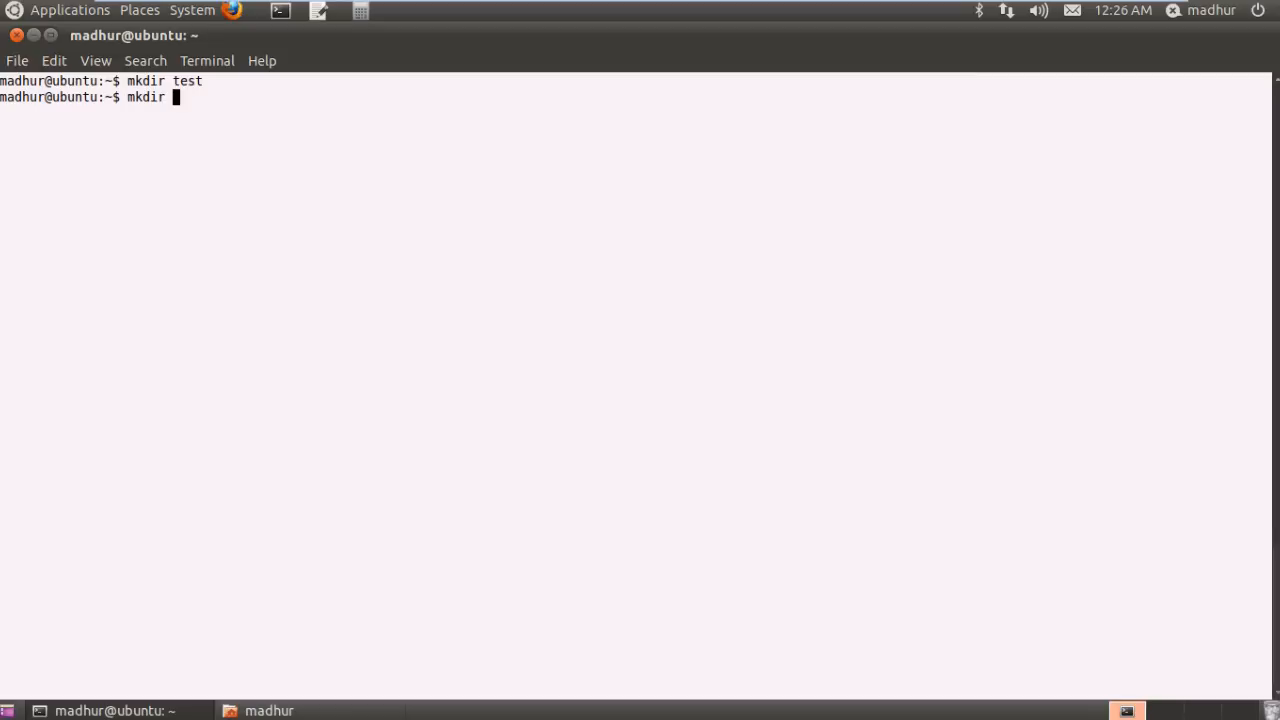
text(Do)
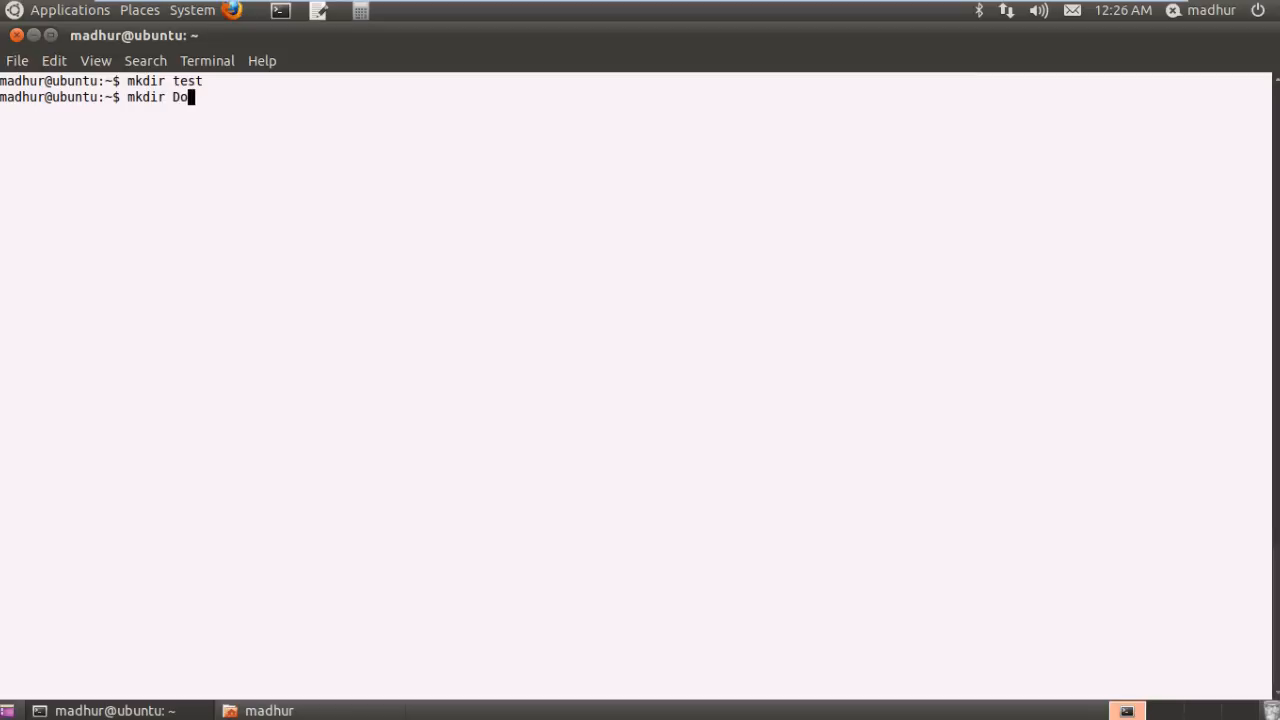
text(cuments)
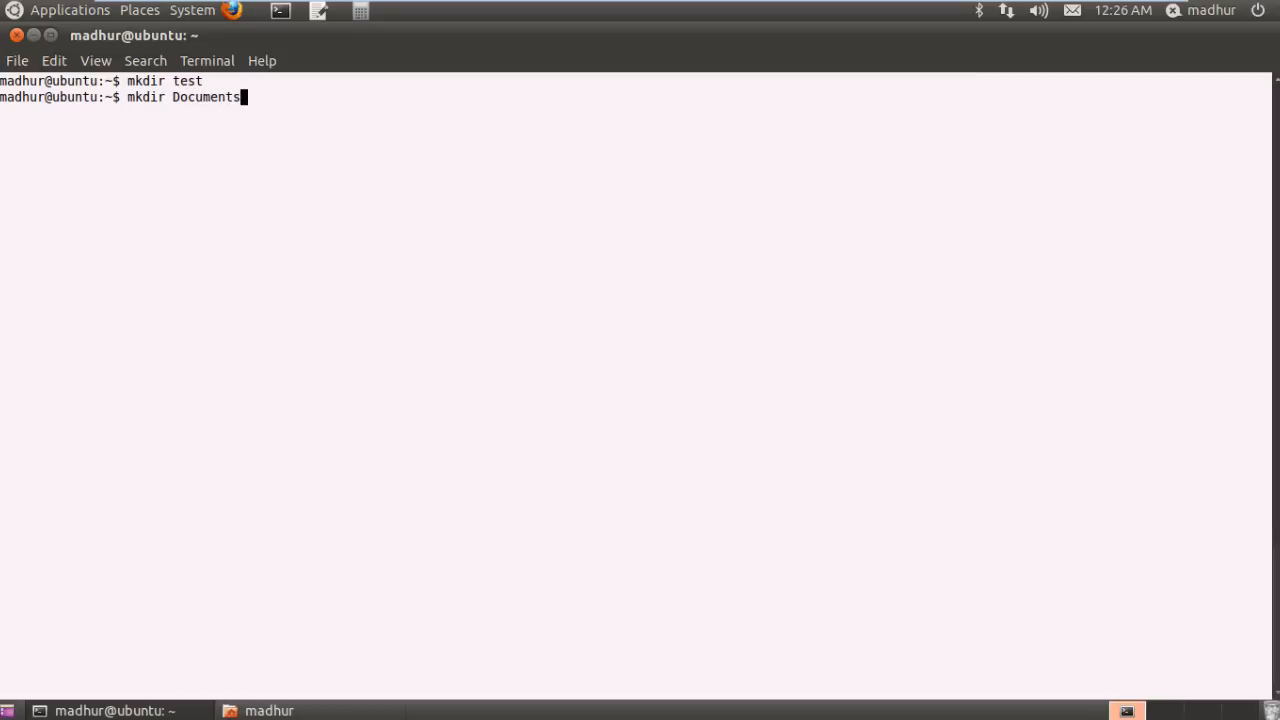
text(/)
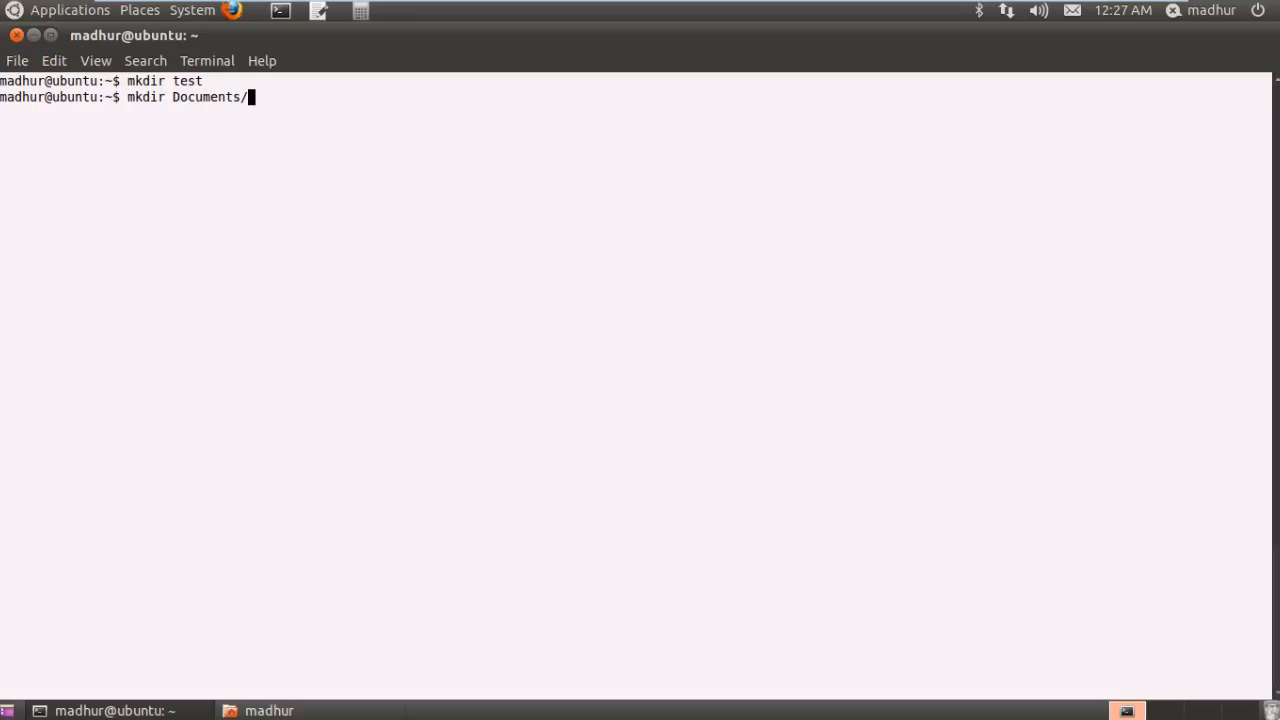
text(Test_F)
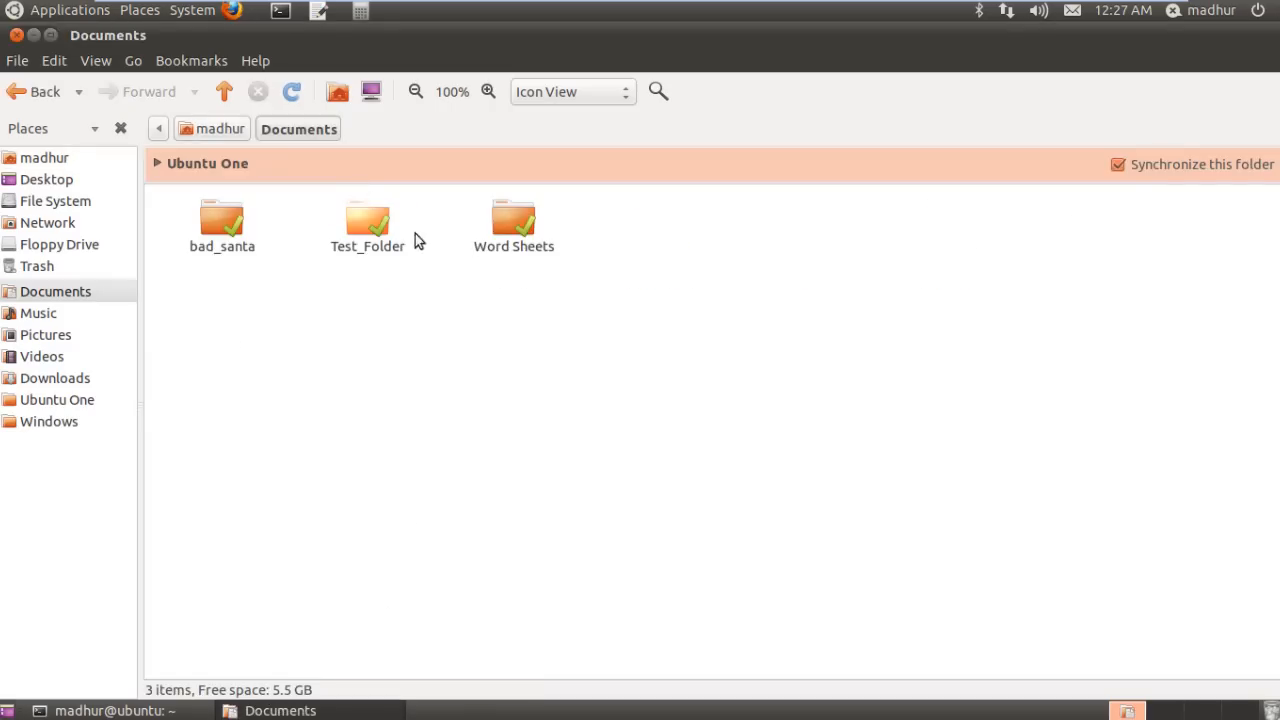
Select Test_Folder inside Documents, then return to the terminal window
click(368, 220)
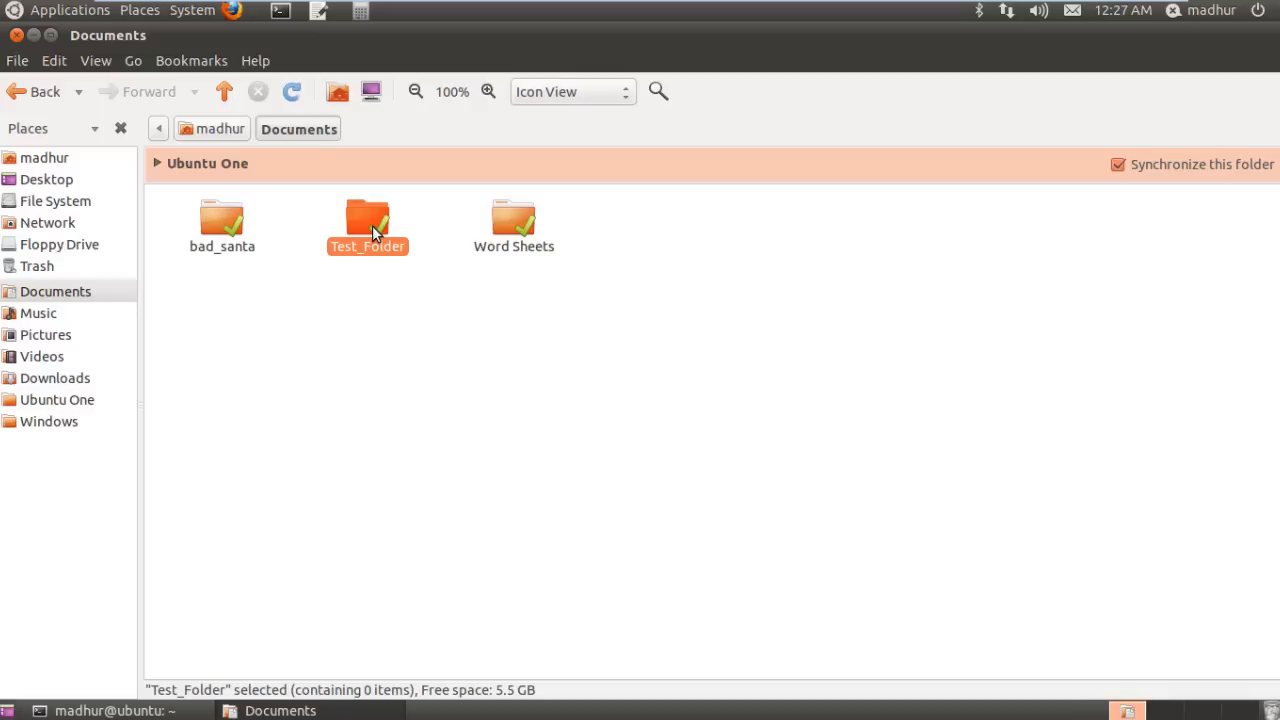
click(222, 224)
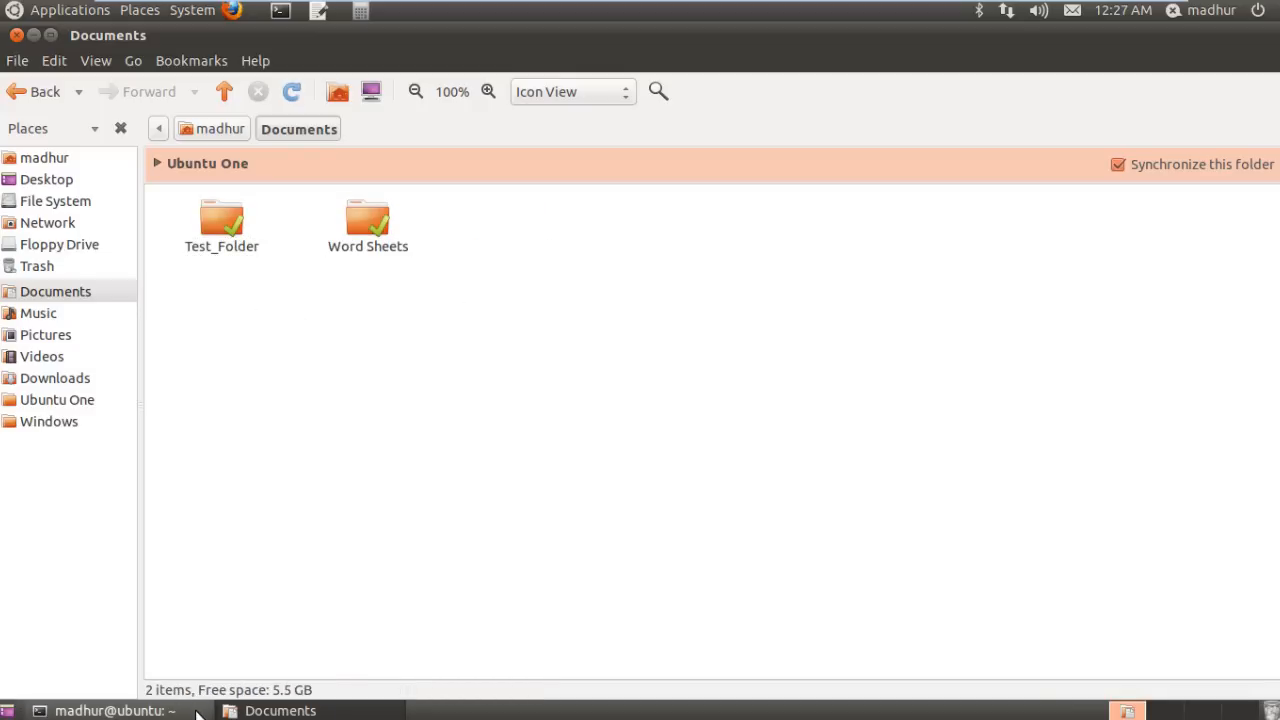
click(112, 710)
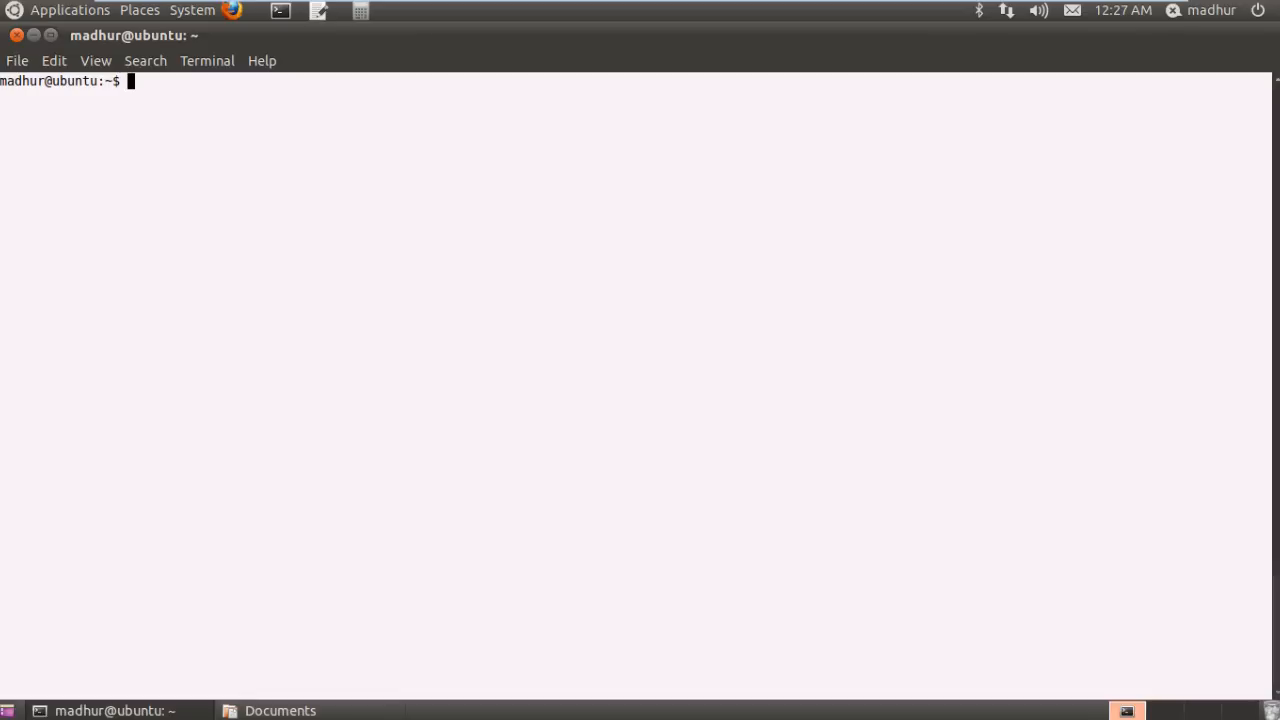
Run cd Music, then pwd to confirm the working directory is /home/madhur/Music
text(cd)
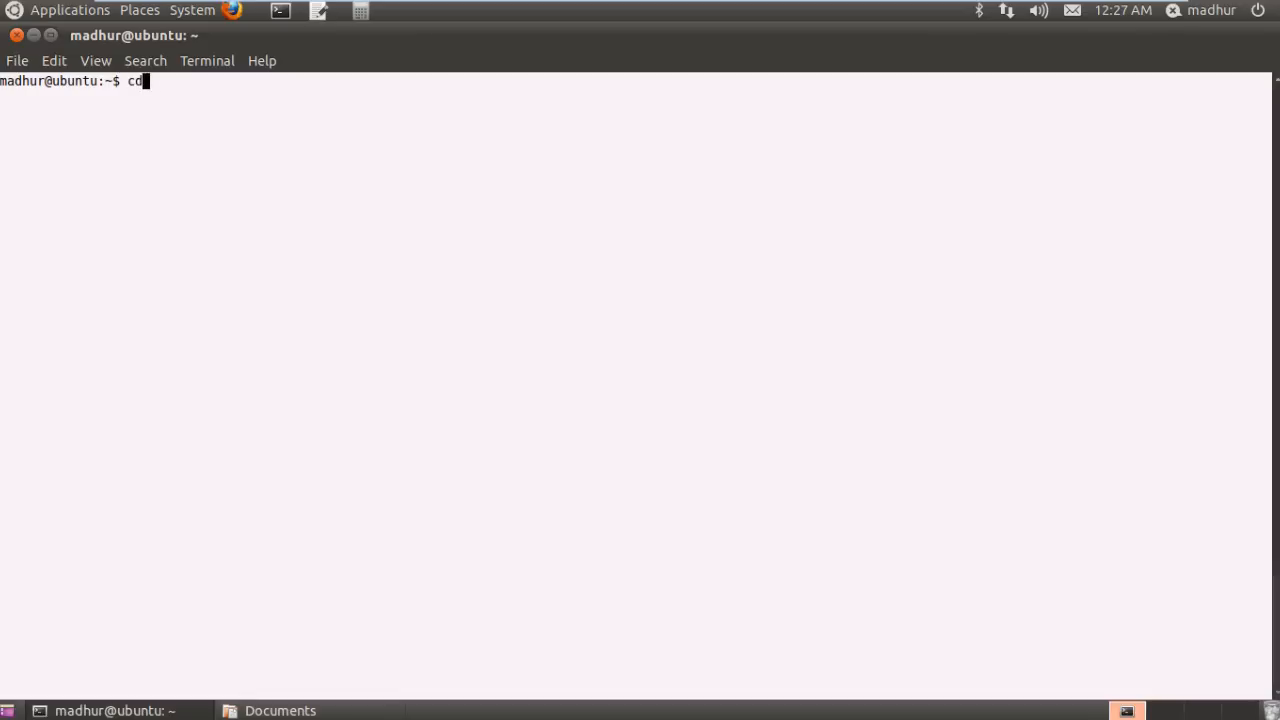
text(Music)
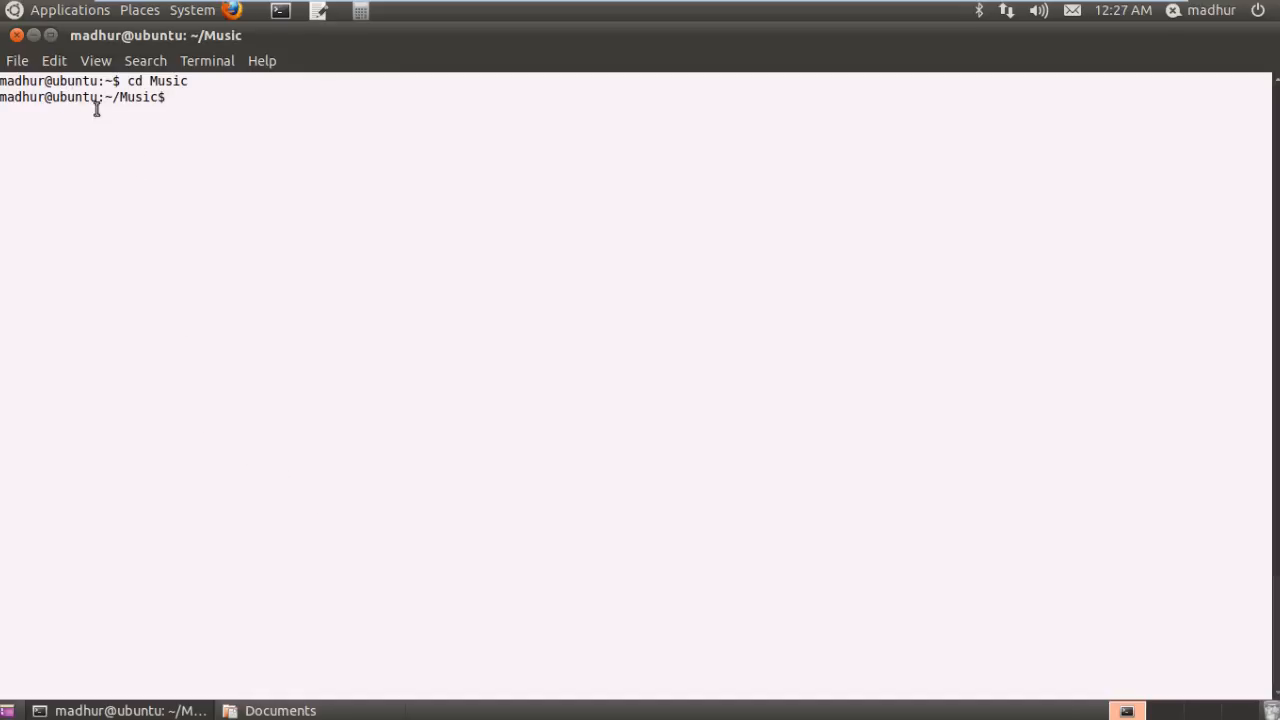
mouse_move(136, 104)
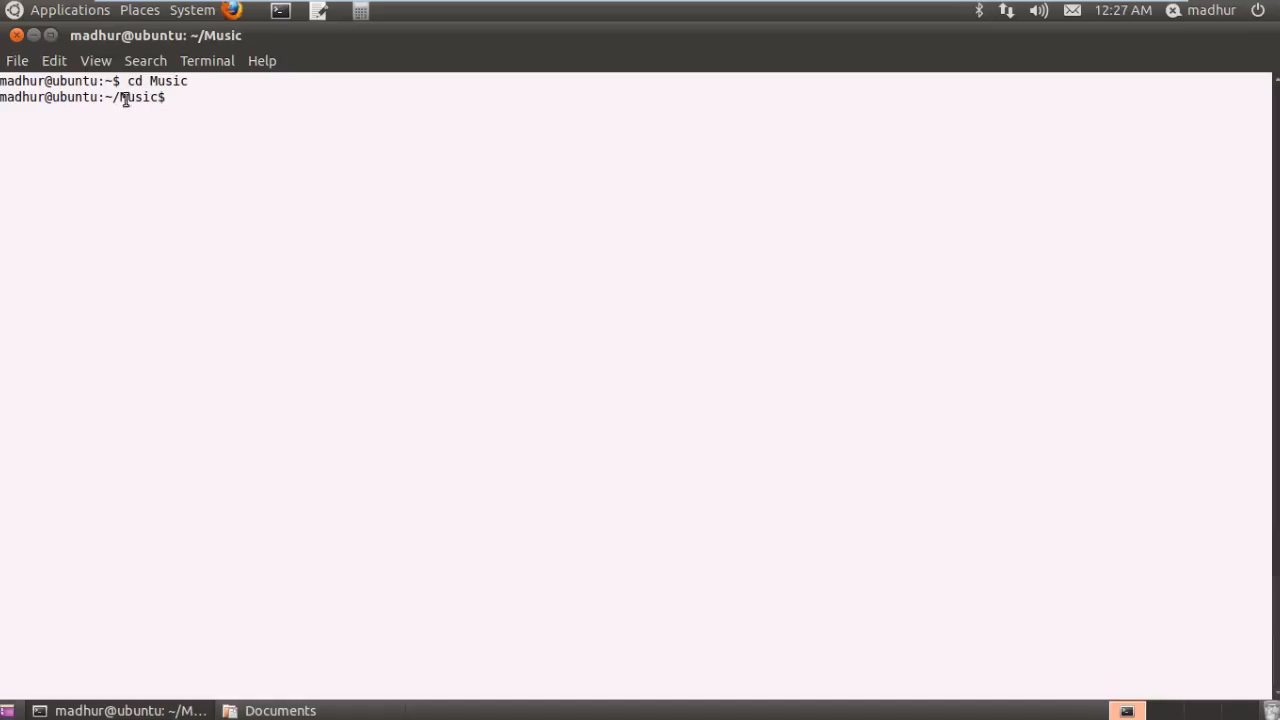
text(pwd)
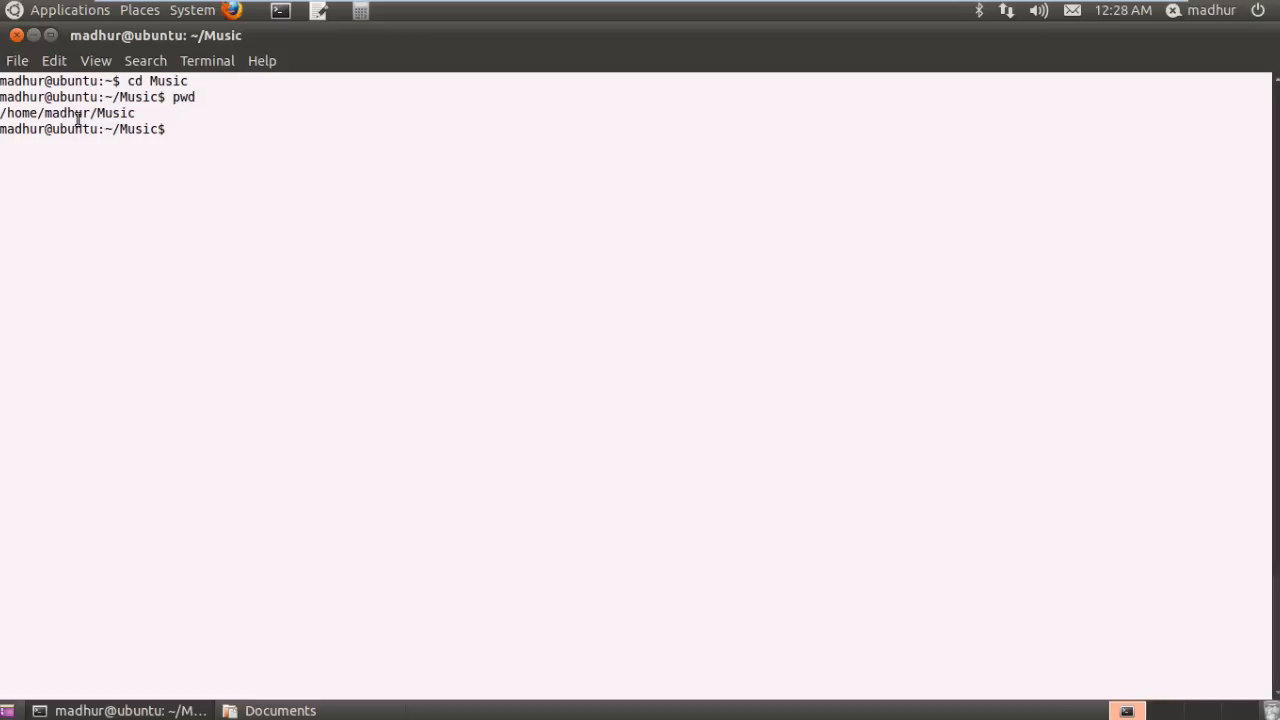
mouse_move(140, 150)
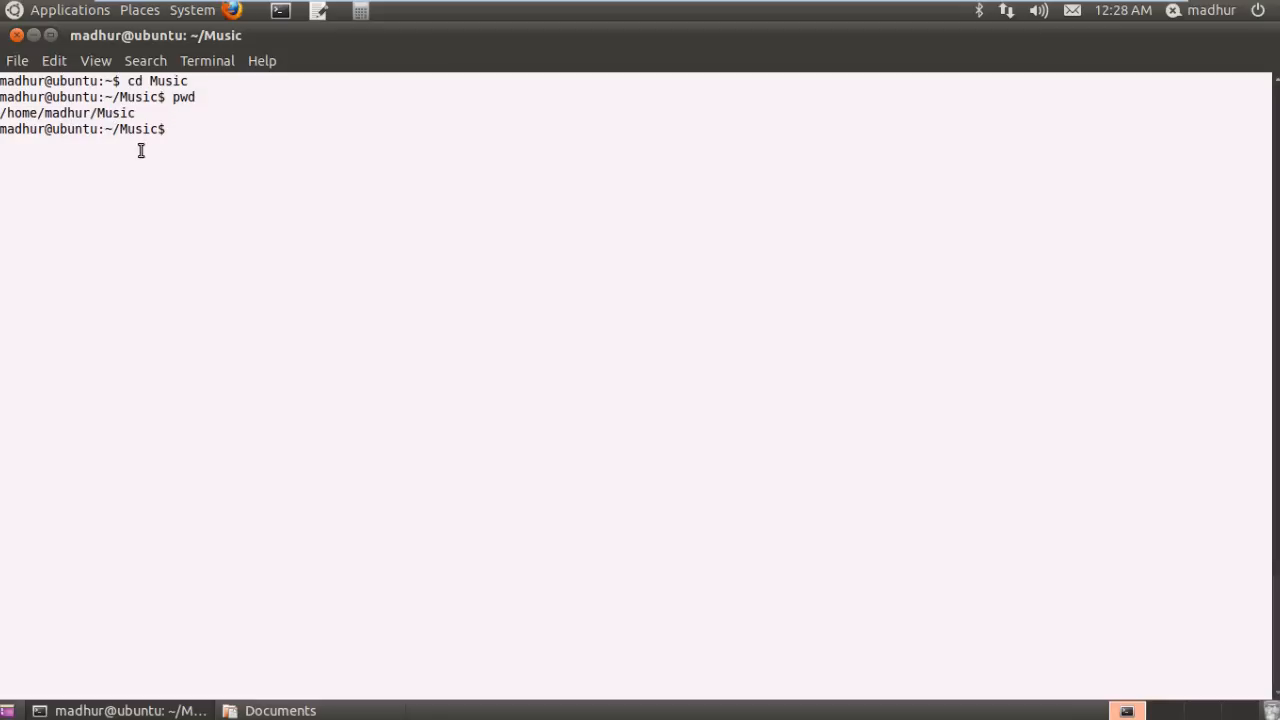